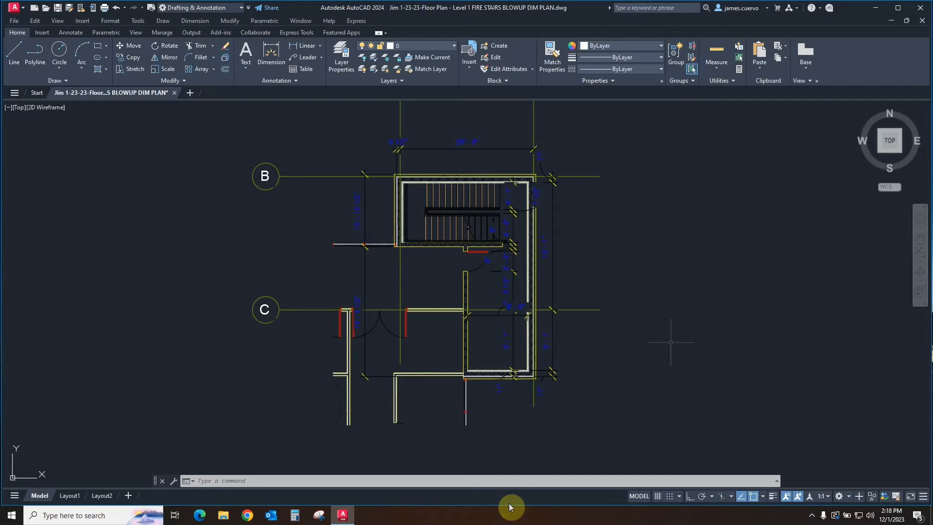
mouse_move(671, 342)
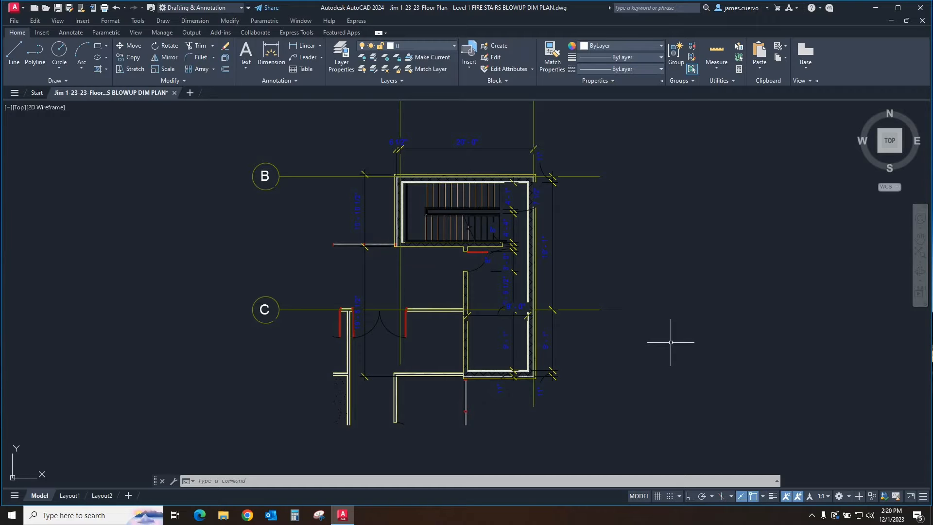
mouse_move(633, 471)
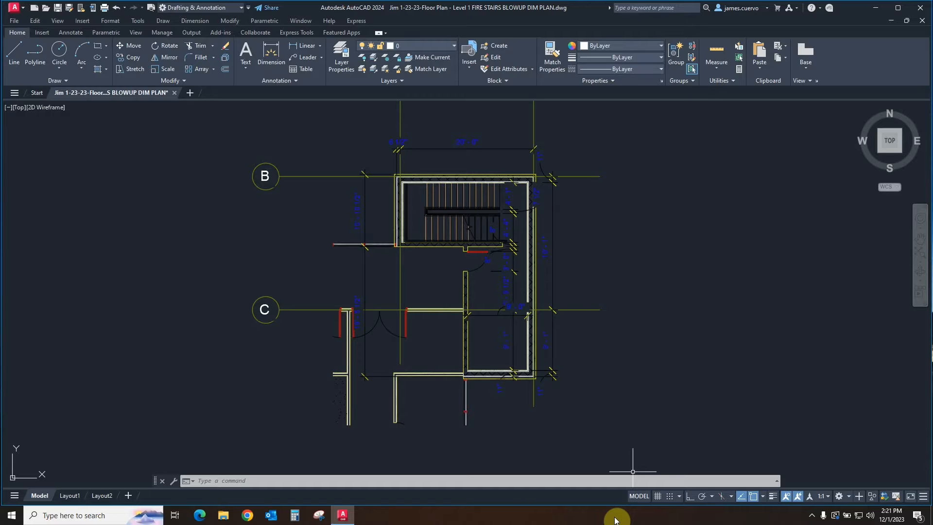
mouse_move(509, 472)
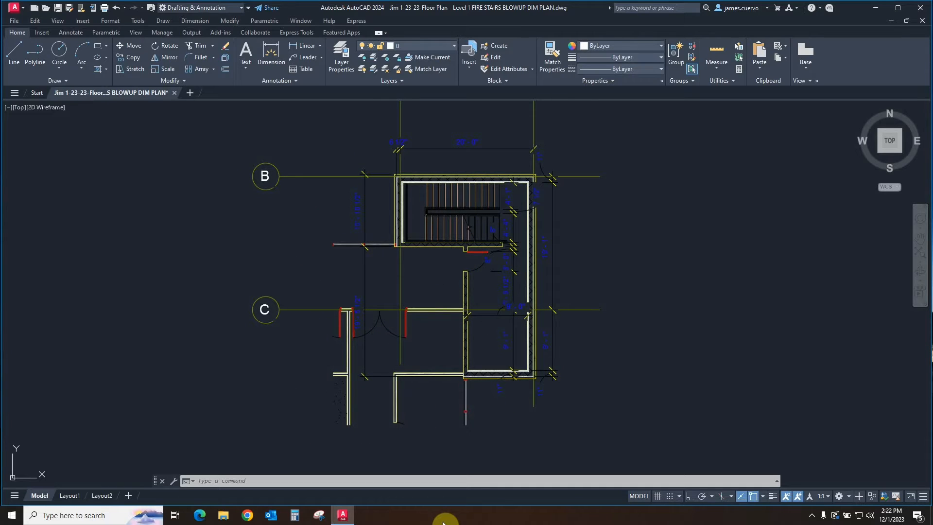
mouse_move(430, 499)
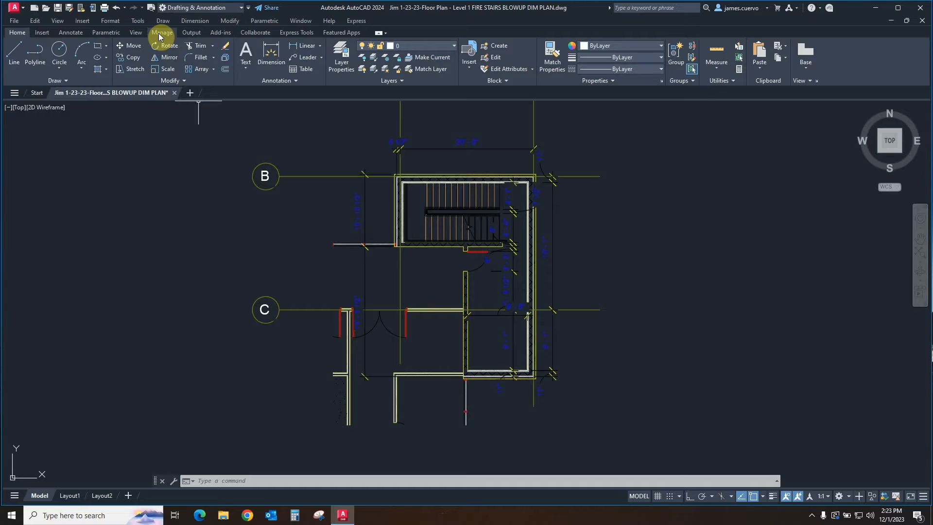
Open Layer Translator from the Manage tab's CAD Standards panel
click(162, 32)
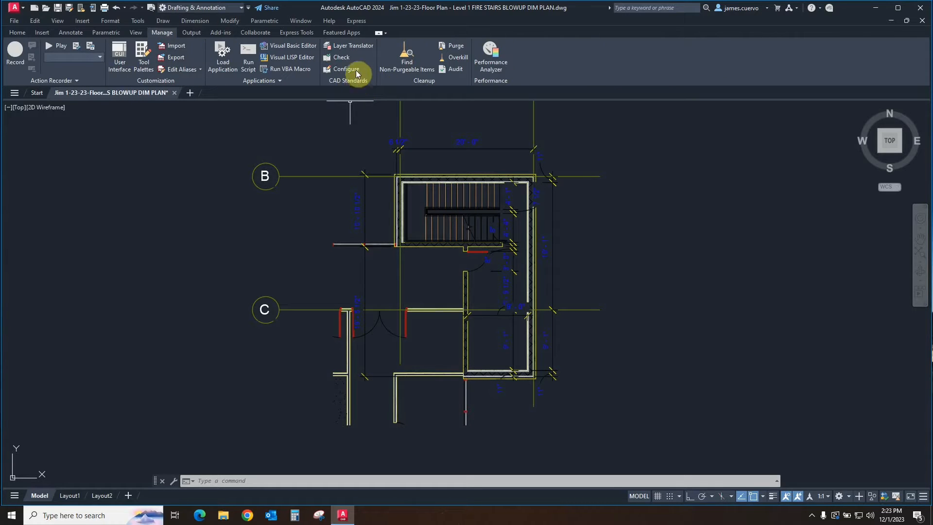
mouse_move(352, 46)
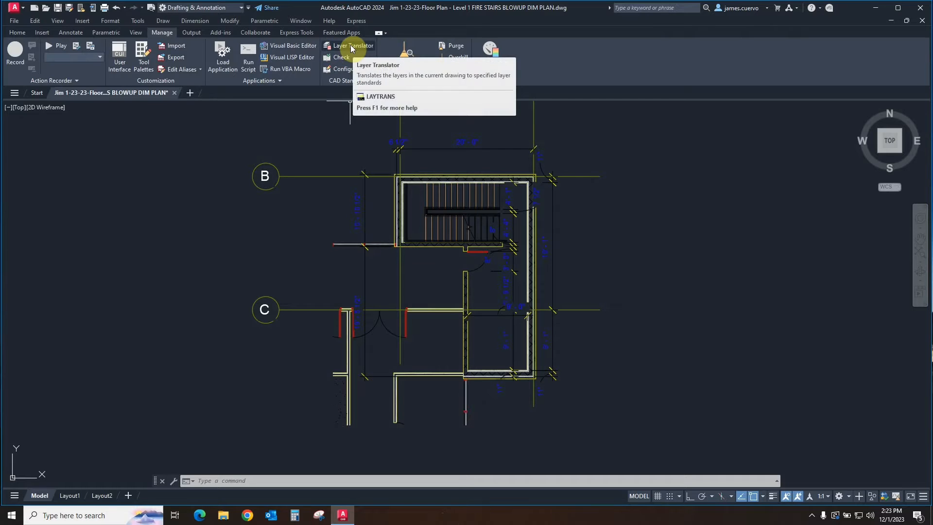
click(352, 46)
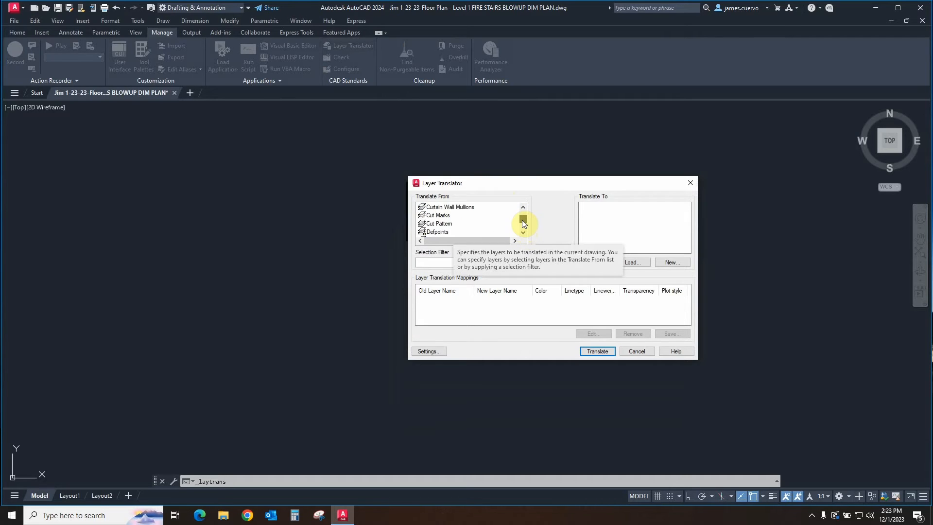
Preview the _Above_ Handrails, Nosing Lines, Supports and Top Rails layers, then browse for standards
click(522, 207)
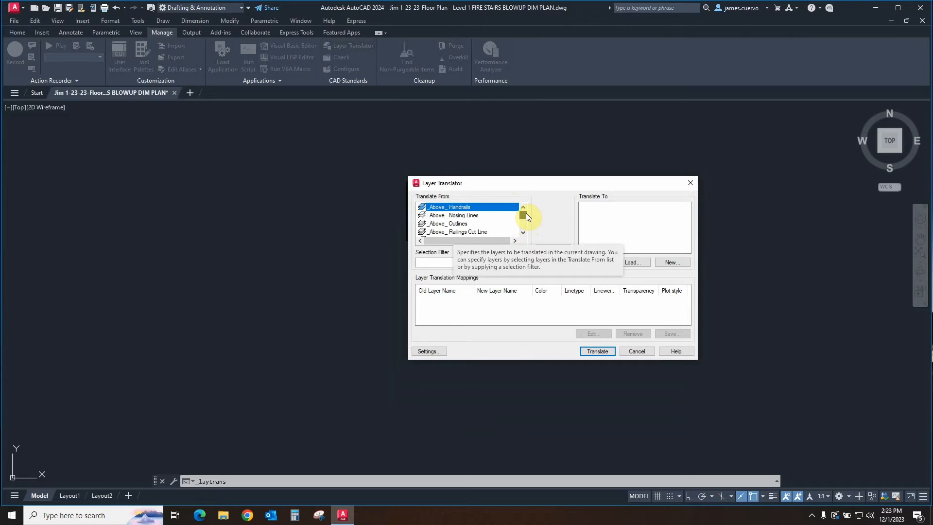
click(522, 225)
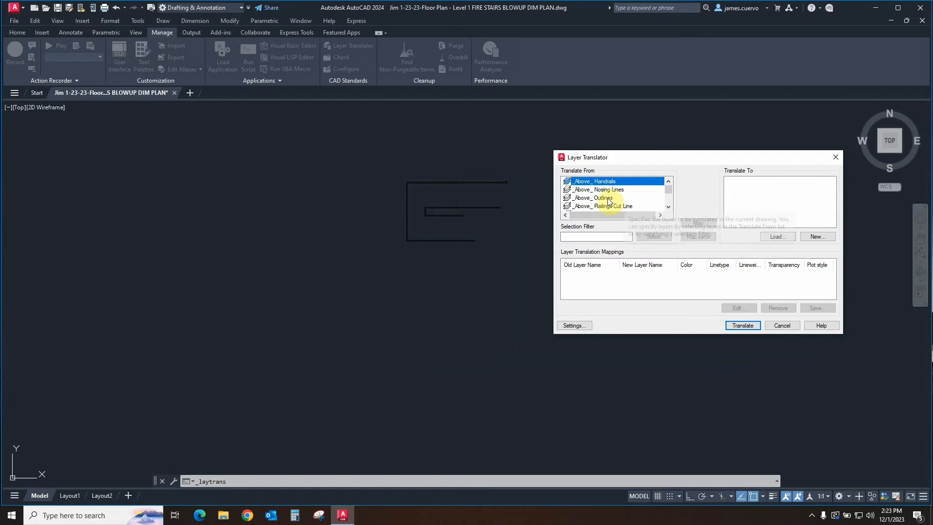
click(599, 189)
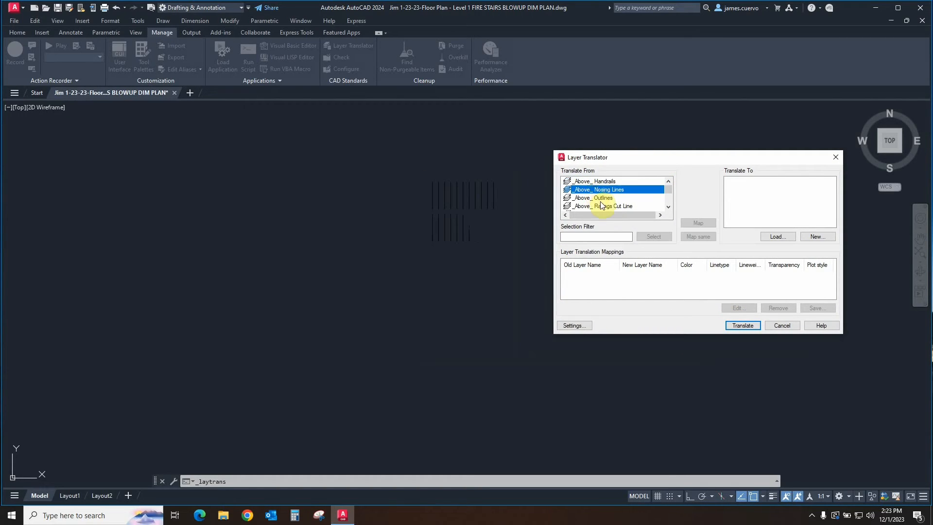
click(599, 206)
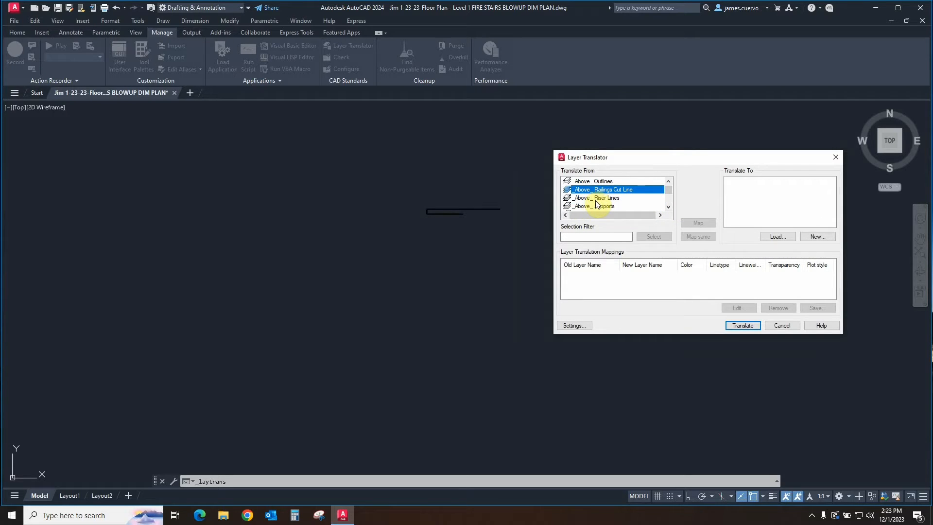
mouse_move(601, 202)
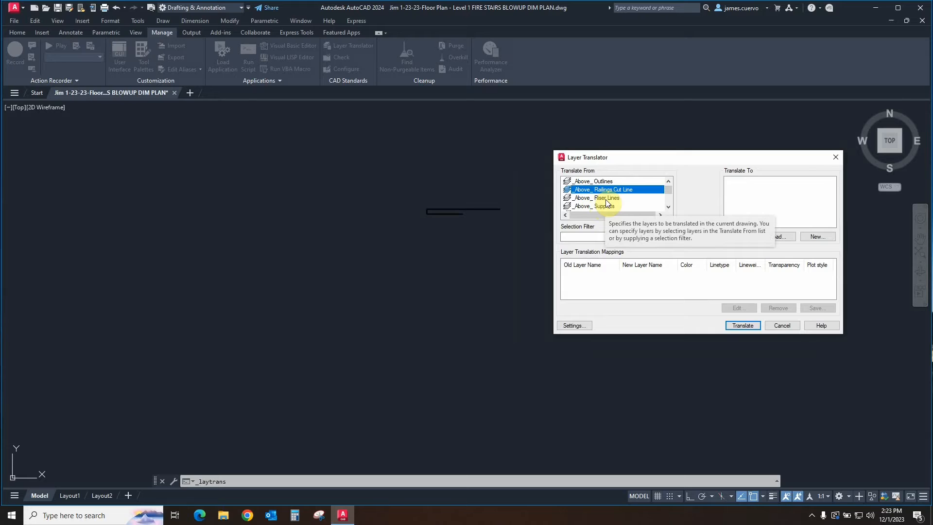
click(599, 205)
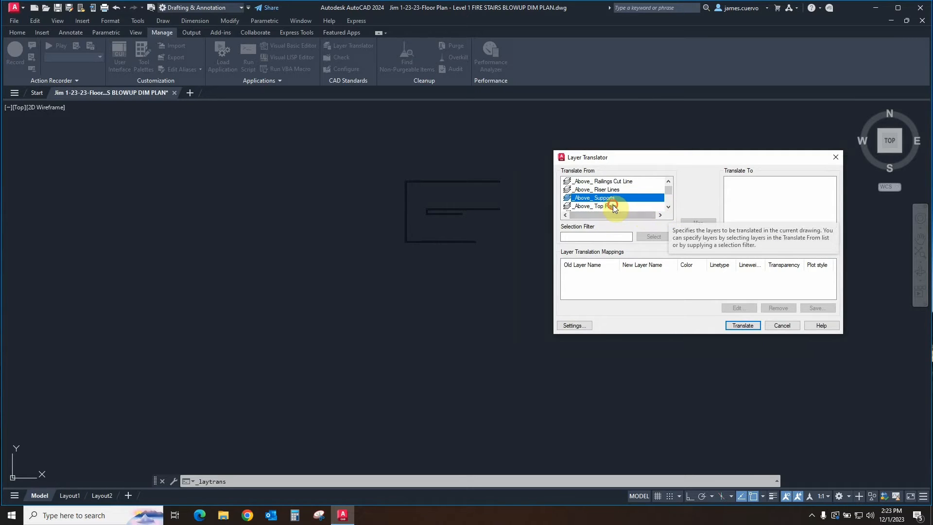
click(595, 206)
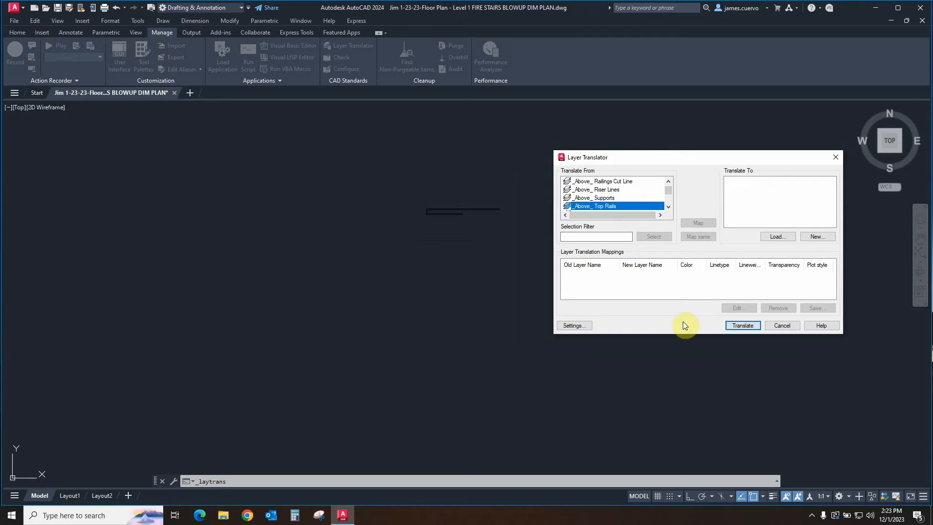
mouse_move(657, 345)
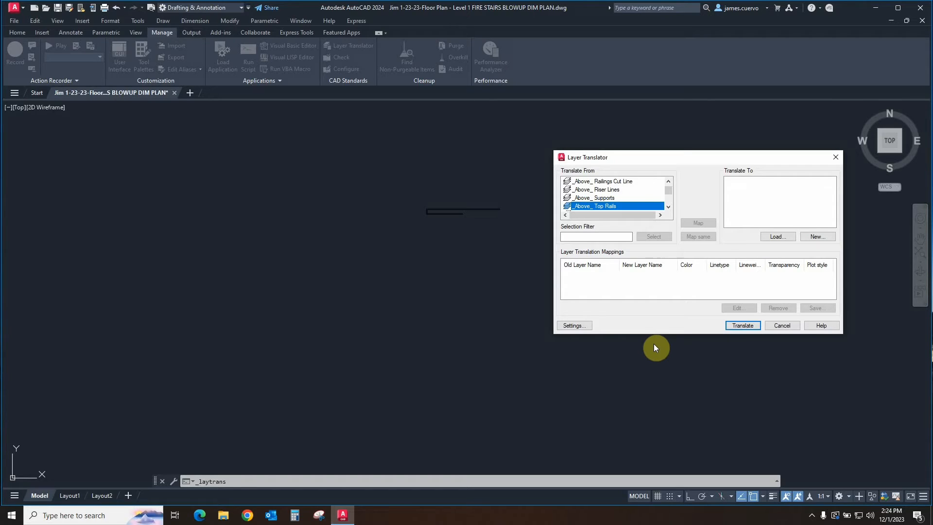
mouse_move(662, 347)
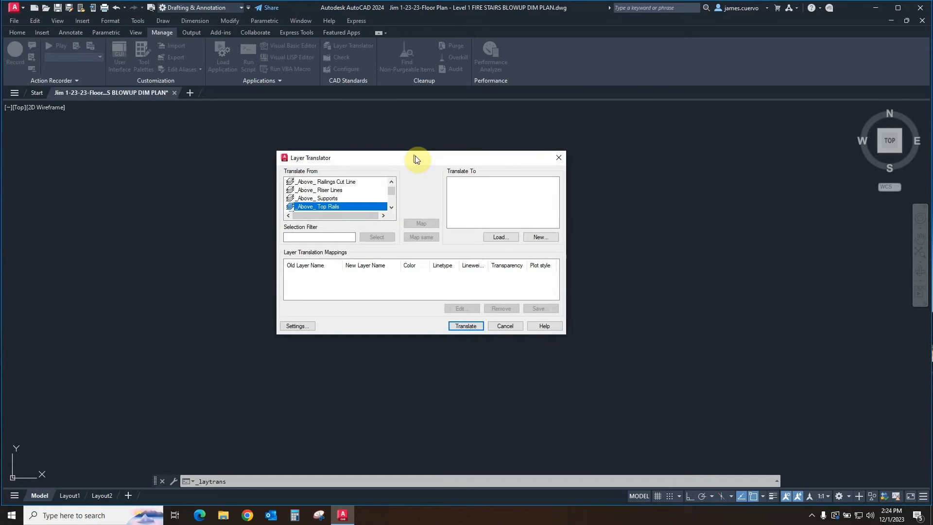
drag(416, 157, 295, 181)
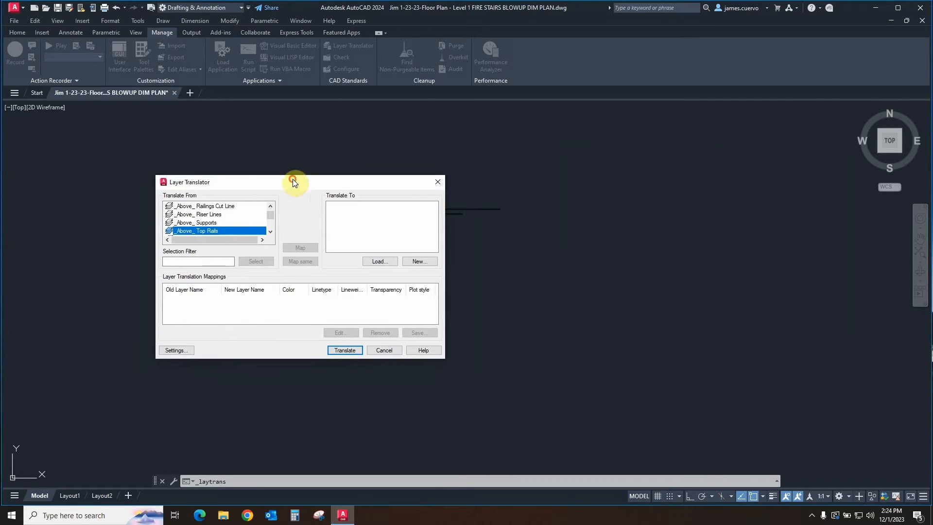
click(379, 261)
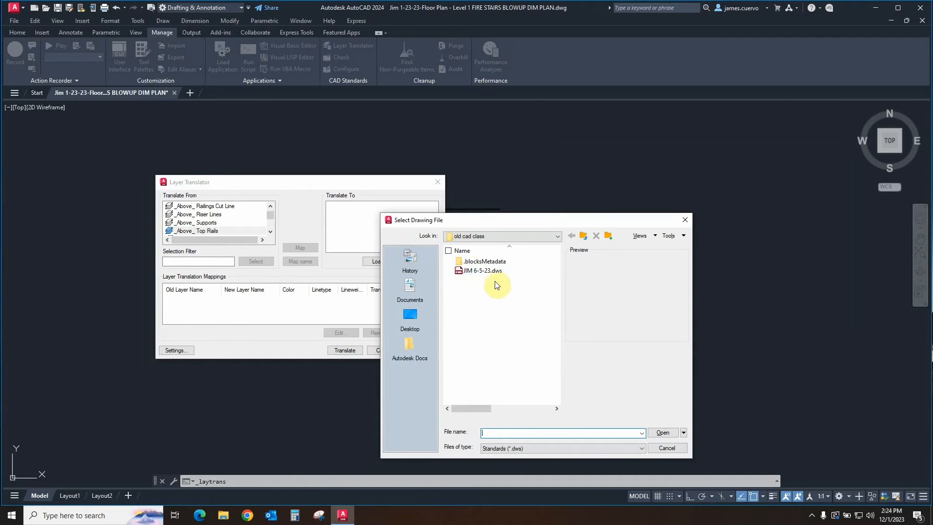
Load the JIM 6-5-23 .dws standards file as the translation target
click(481, 270)
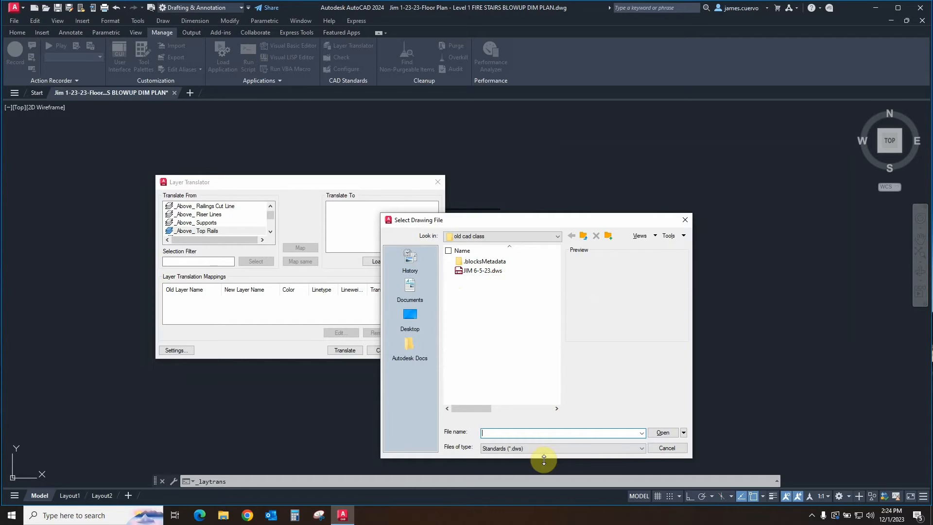
click(641, 448)
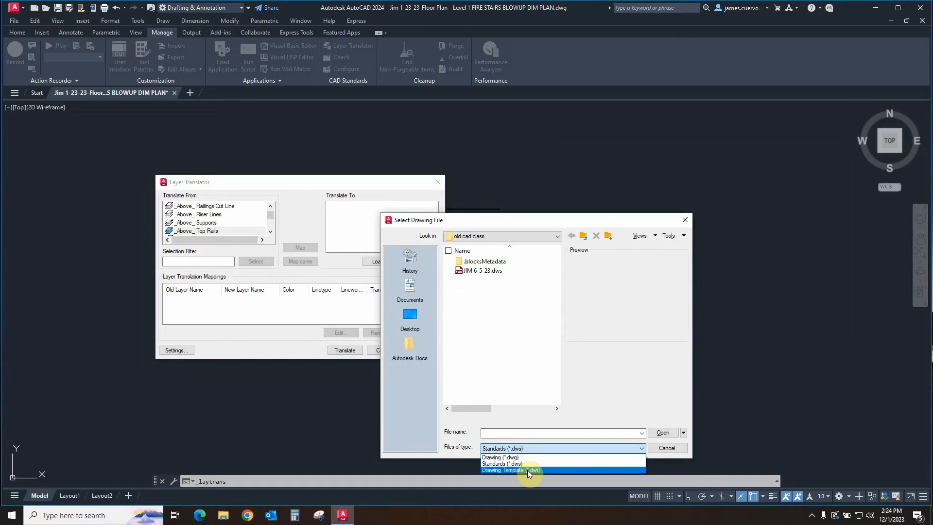
mouse_move(511, 463)
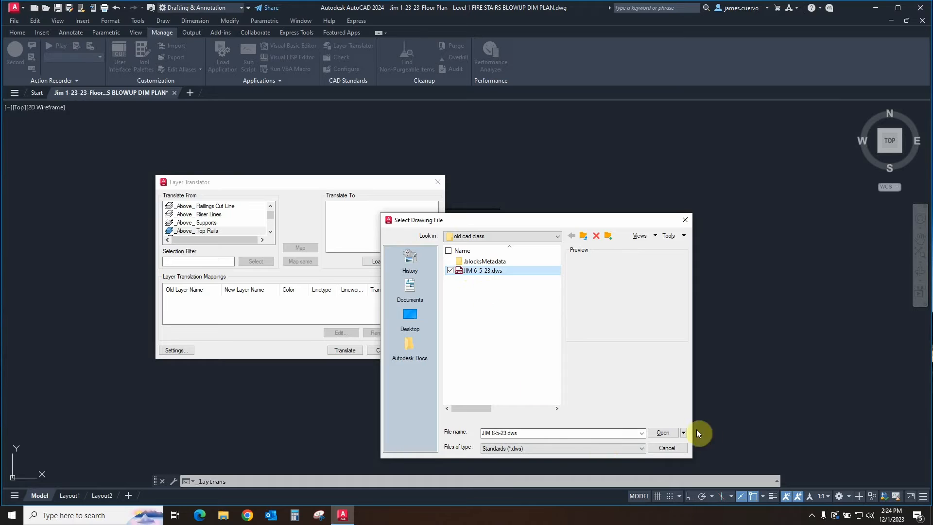
click(662, 433)
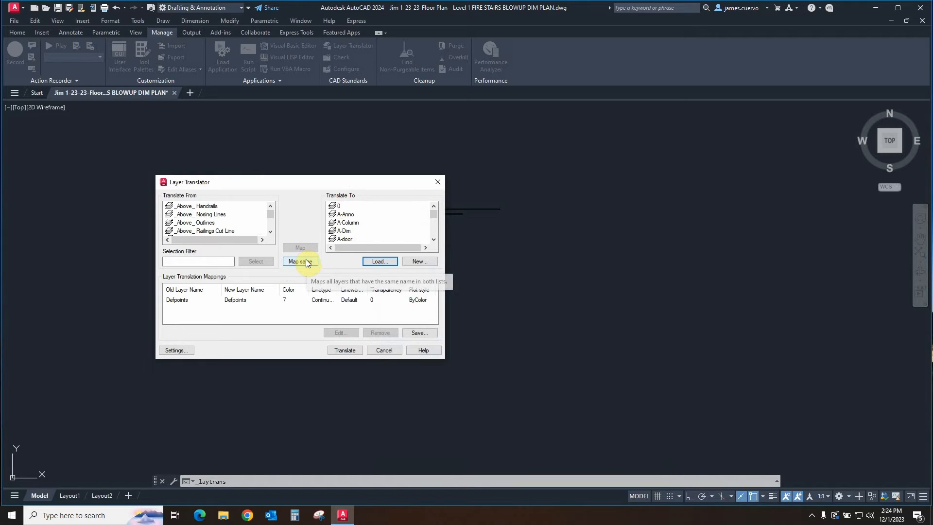
mouse_move(309, 236)
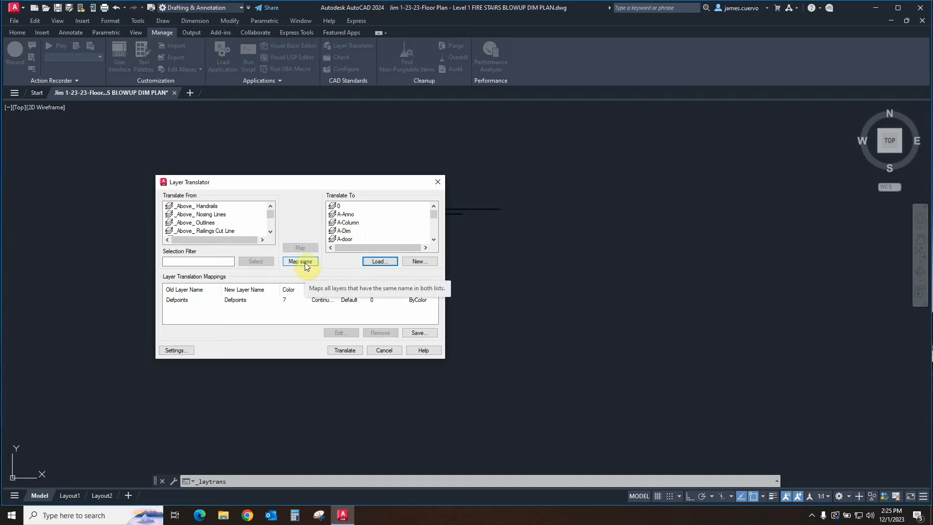
mouse_move(259, 267)
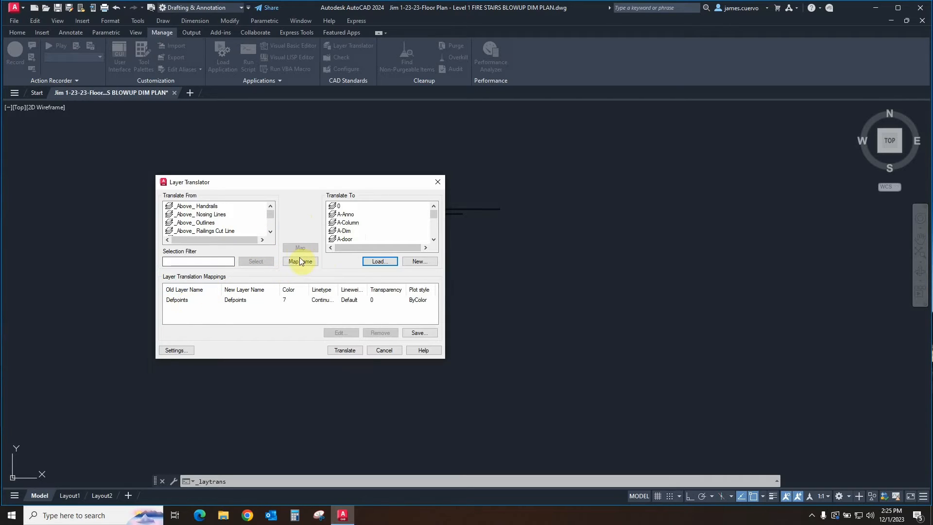
mouse_move(300, 262)
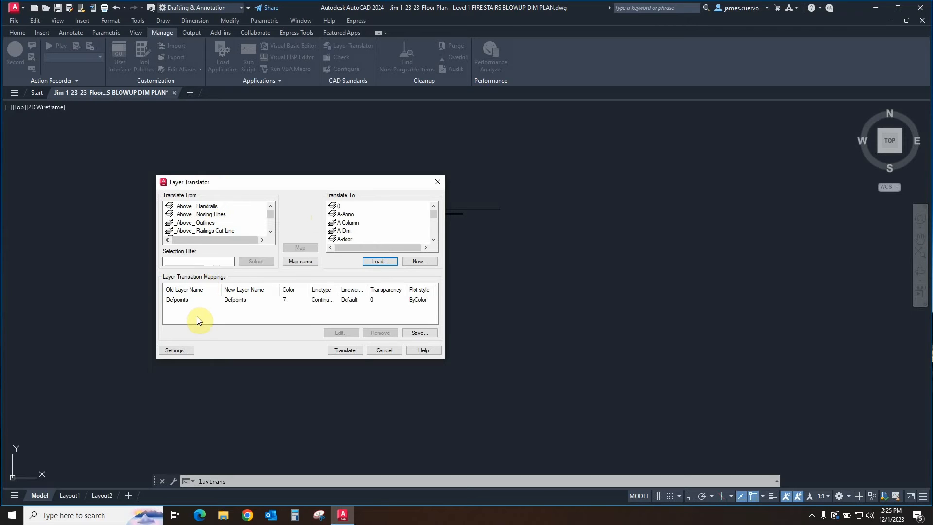
mouse_move(213, 225)
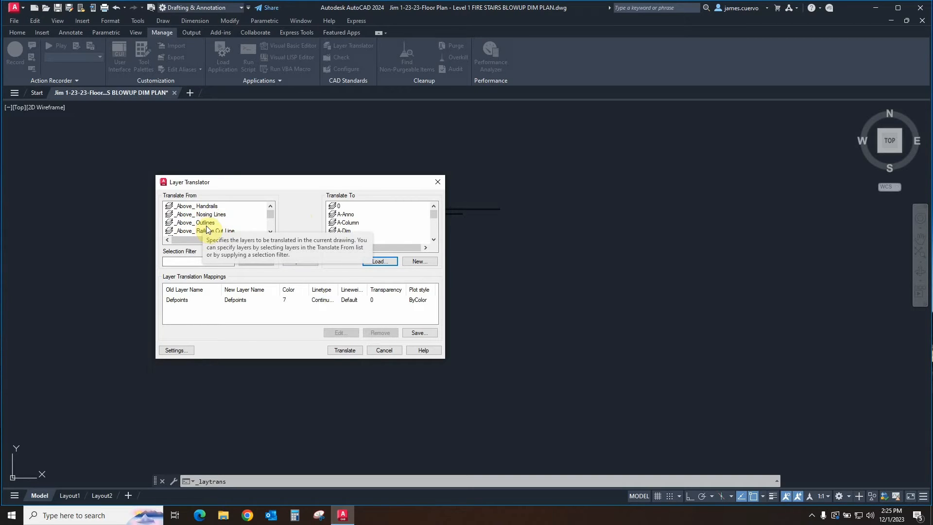
mouse_move(300, 262)
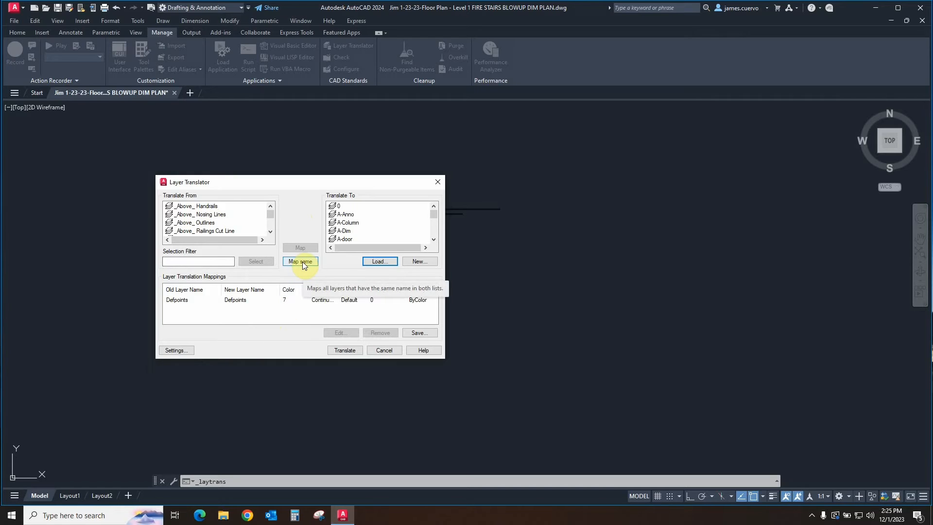
click(300, 262)
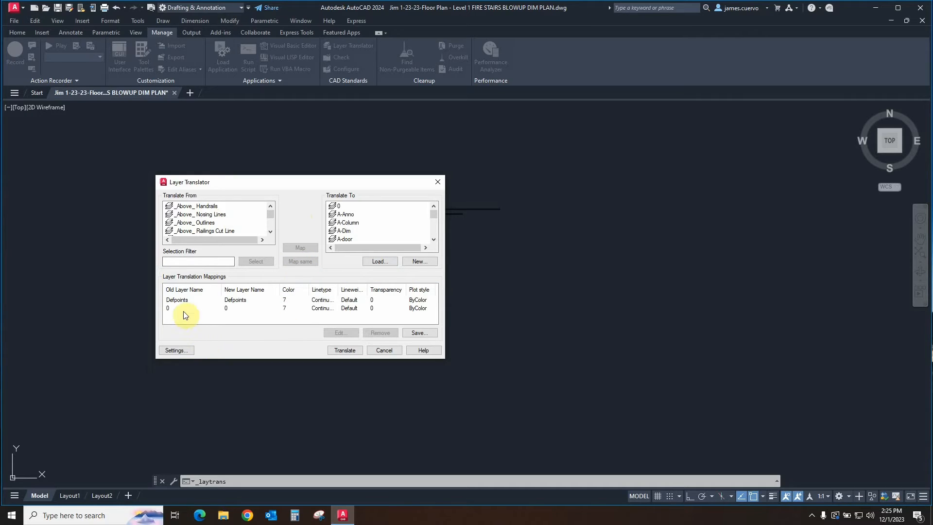
mouse_move(181, 314)
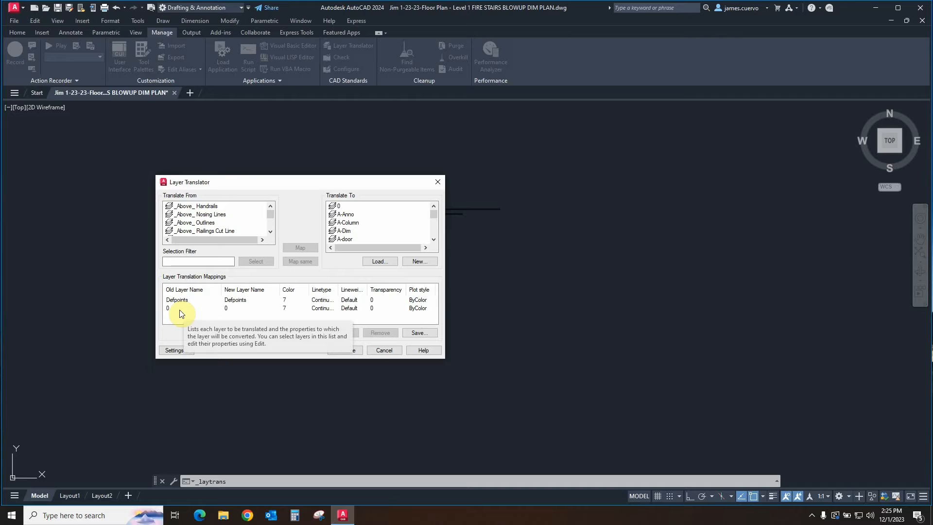
mouse_move(246, 315)
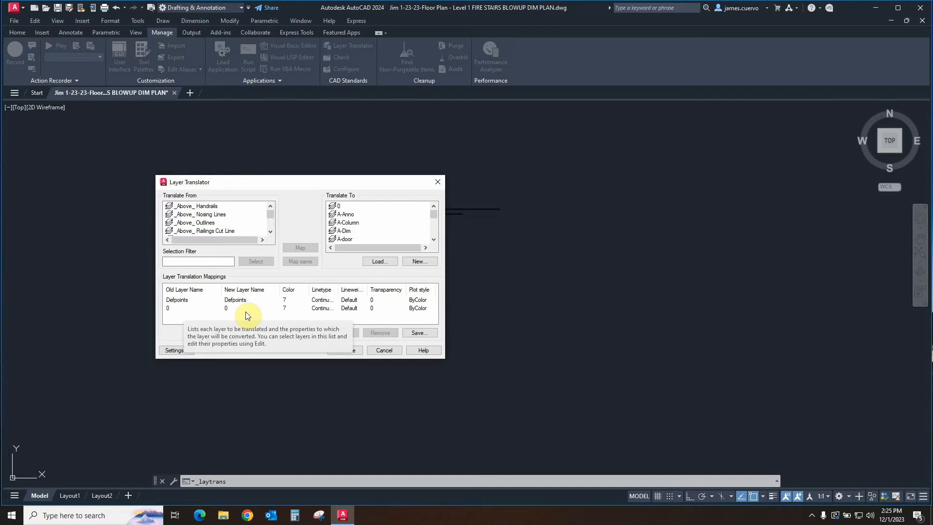
mouse_move(264, 315)
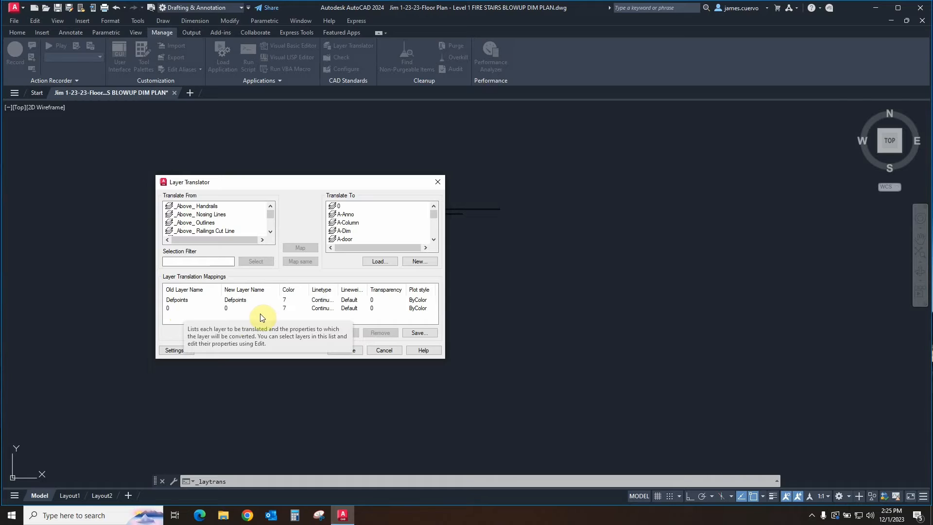
mouse_move(264, 310)
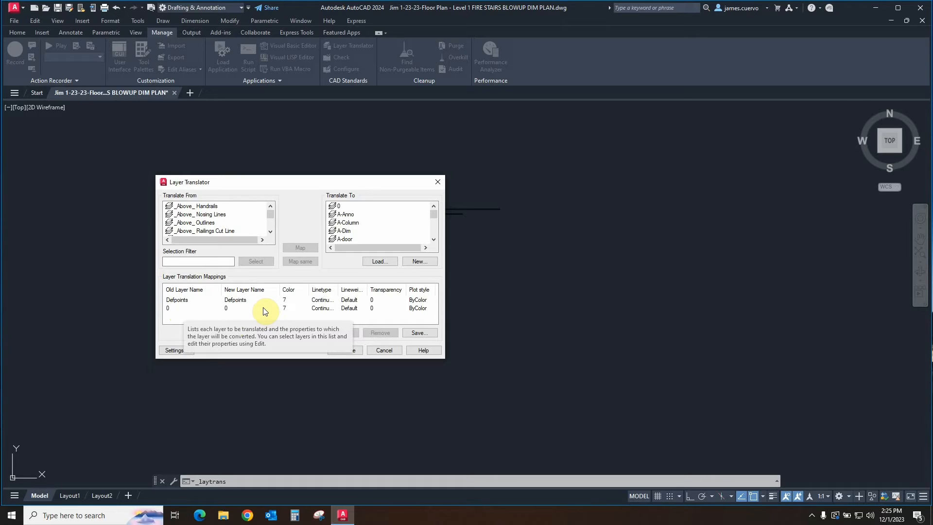
mouse_move(299, 274)
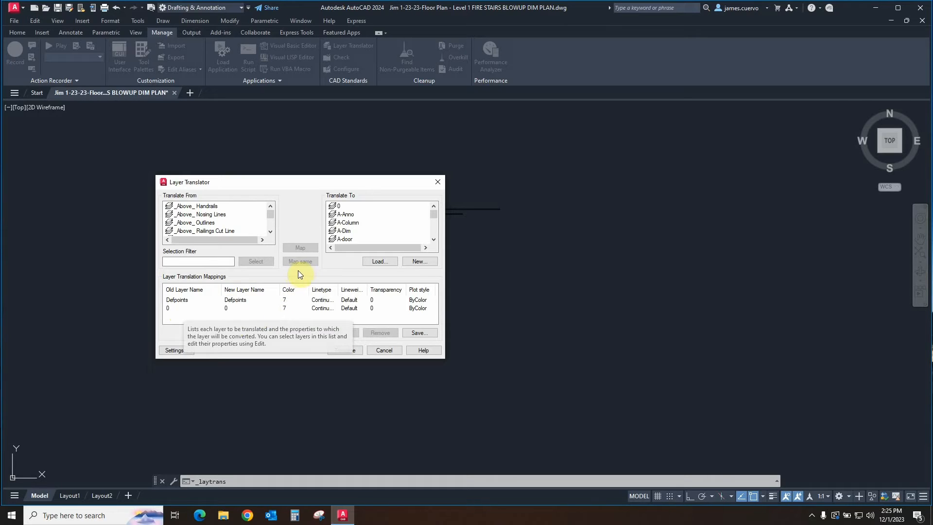
mouse_move(296, 277)
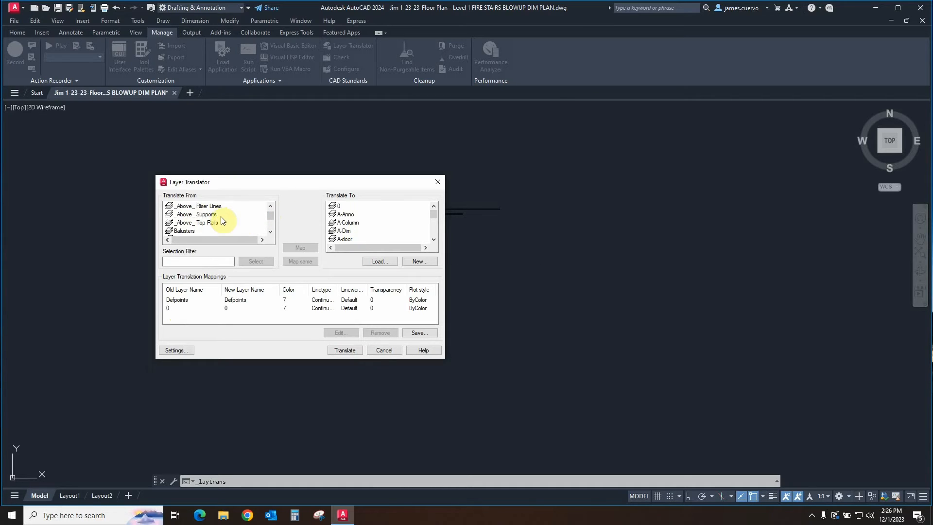
mouse_move(398, 233)
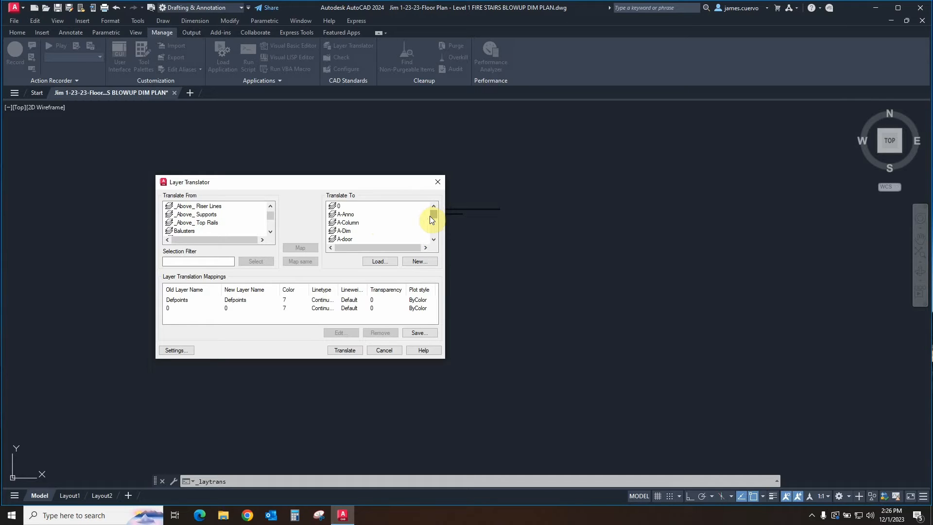
mouse_move(434, 221)
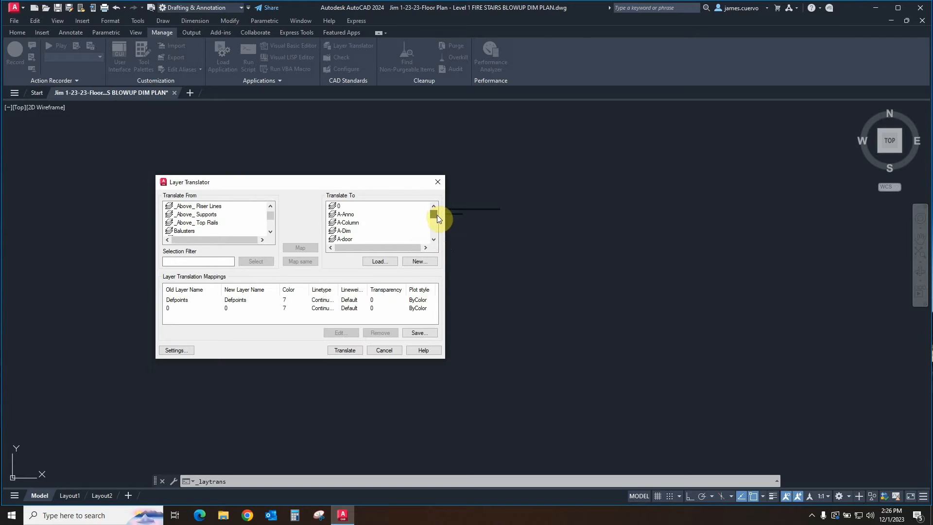
scroll(down, 3)
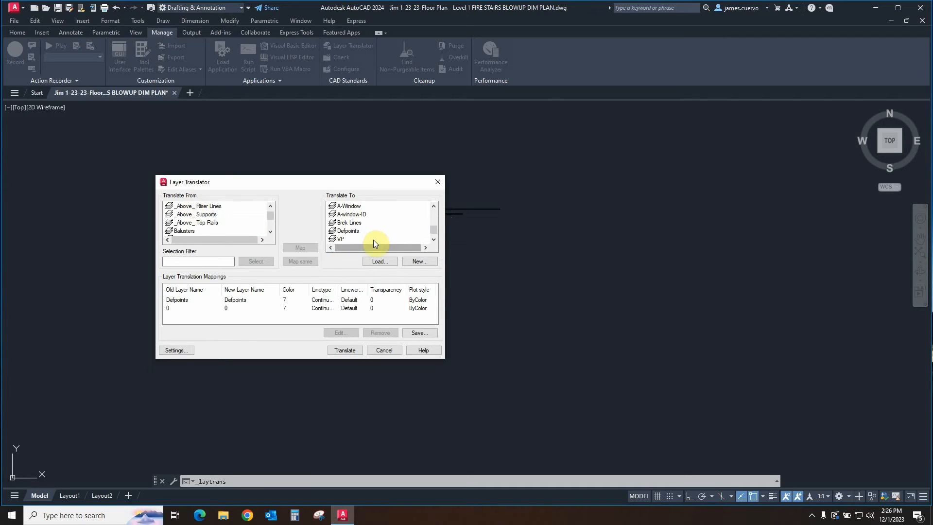
mouse_move(402, 278)
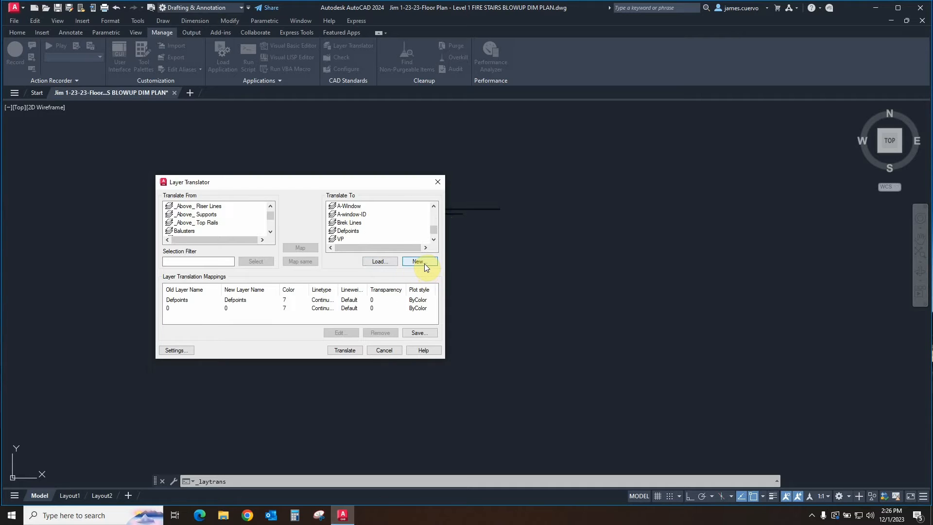
Create target layer A-Stairs-Hidden with Continuous linetype and Magenta colour
click(420, 261)
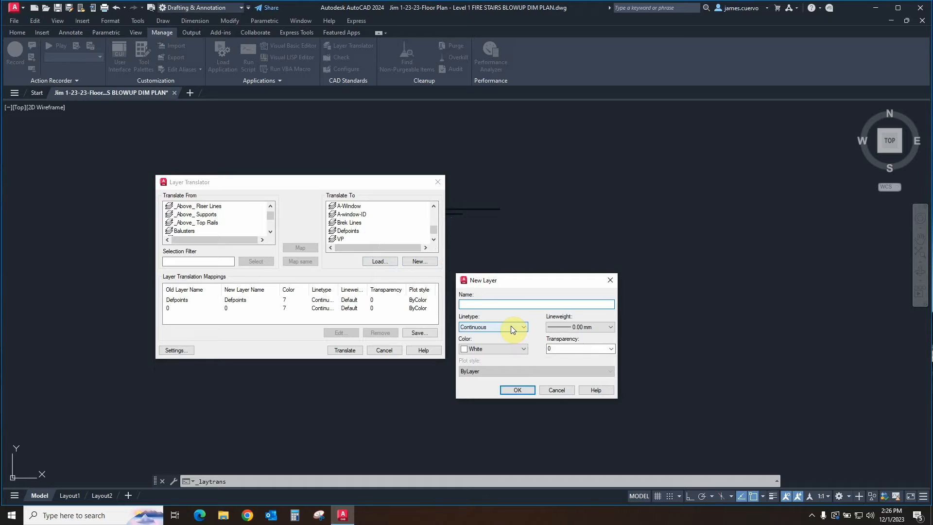
text(A-Stairs)
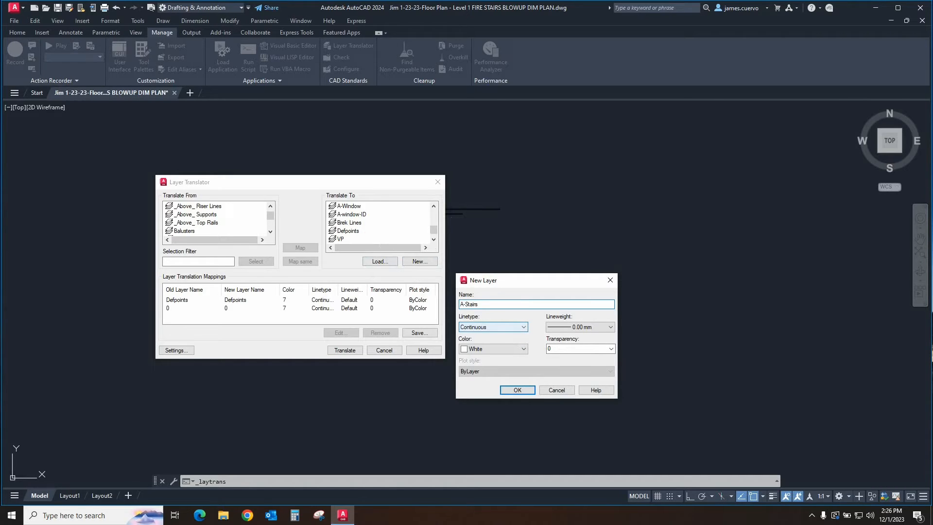
text(-Hidden)
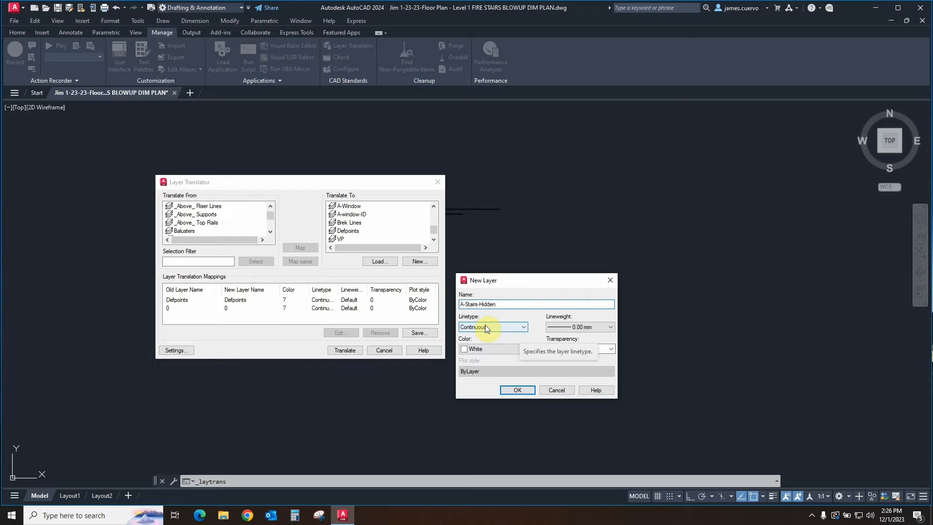
click(522, 326)
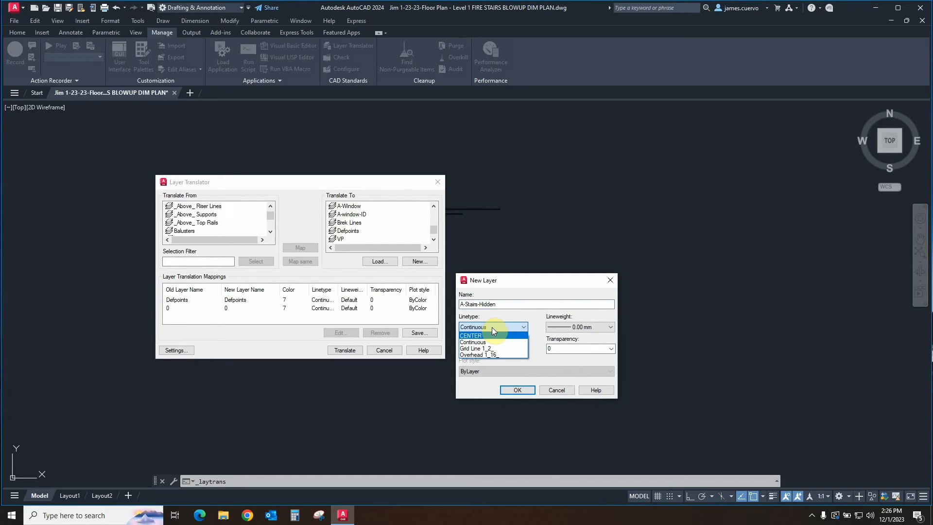
click(473, 341)
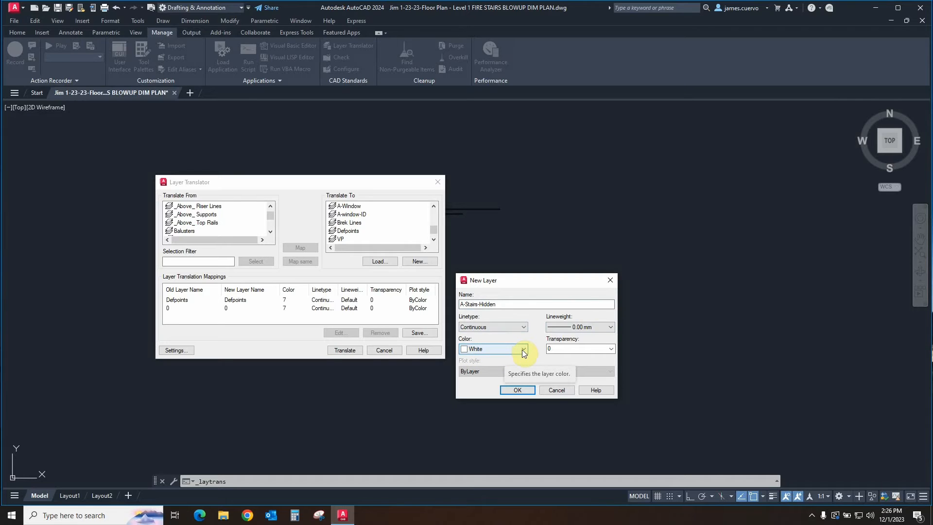
click(523, 349)
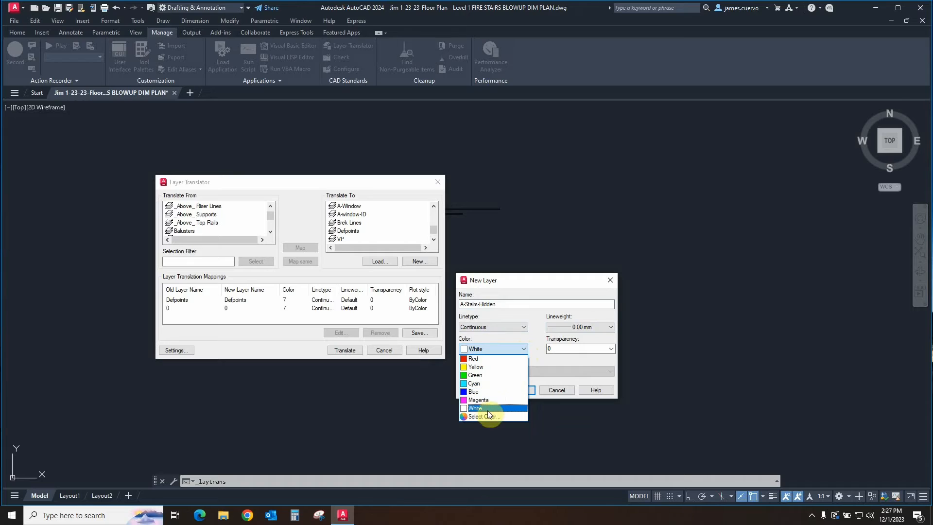
mouse_move(484, 416)
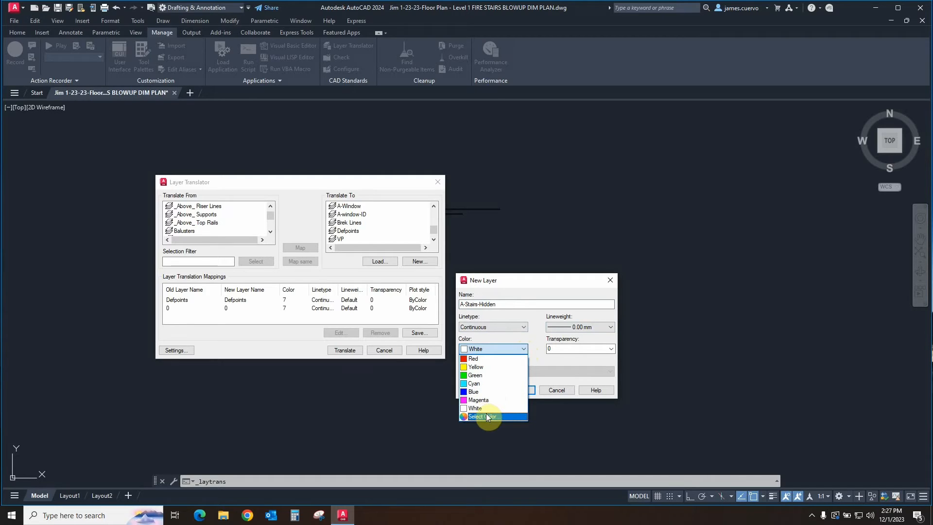
click(478, 399)
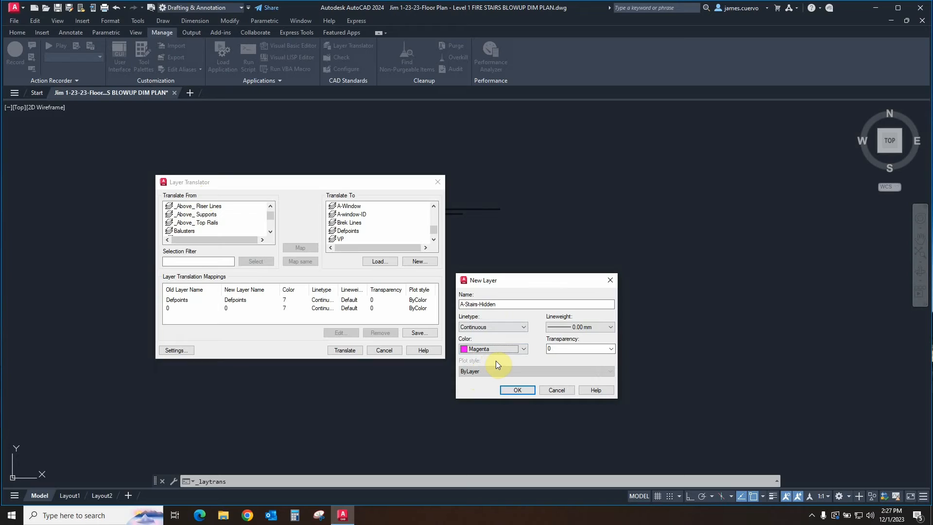
mouse_move(533, 374)
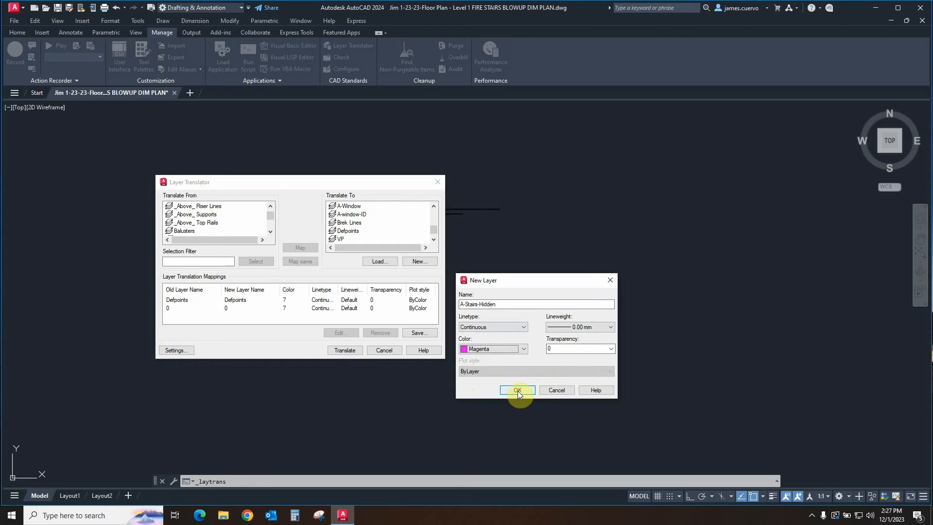
click(516, 390)
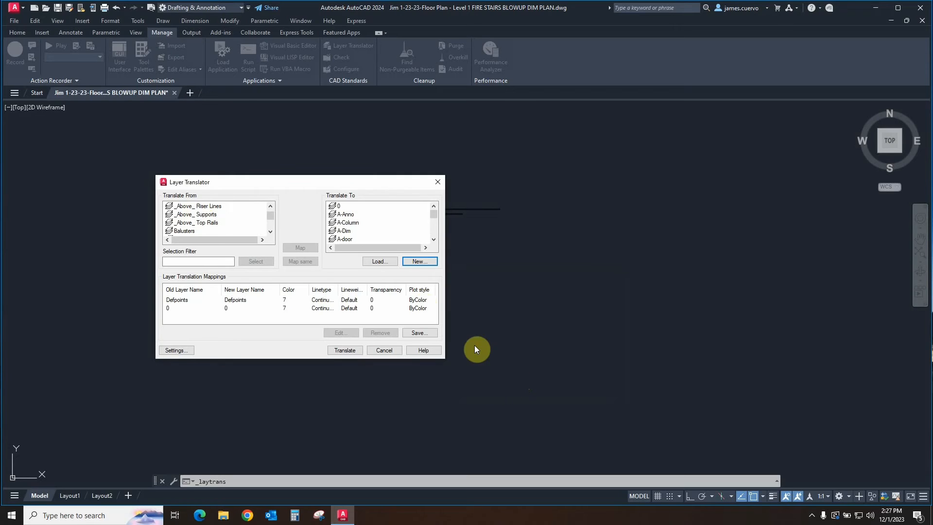
mouse_move(440, 215)
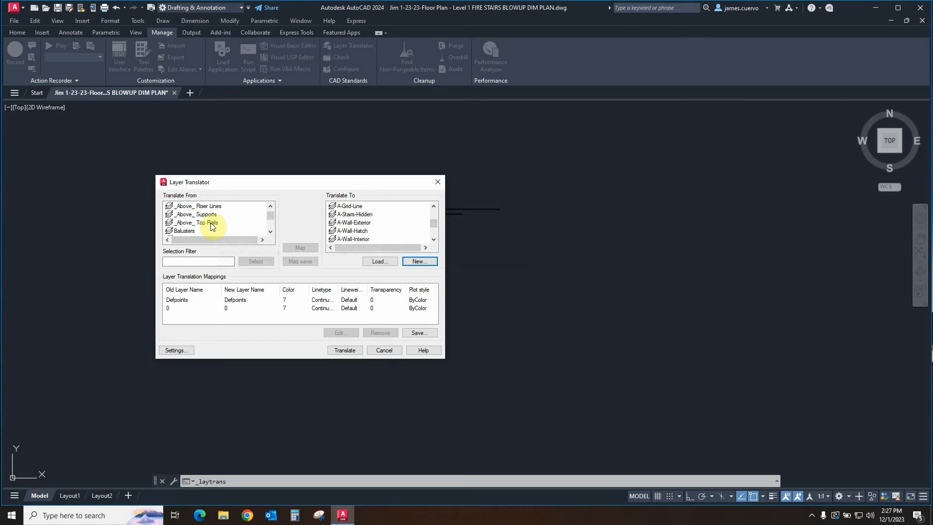
Map the selected _Above_ stair layers to A-Stairs-Hidden
click(197, 222)
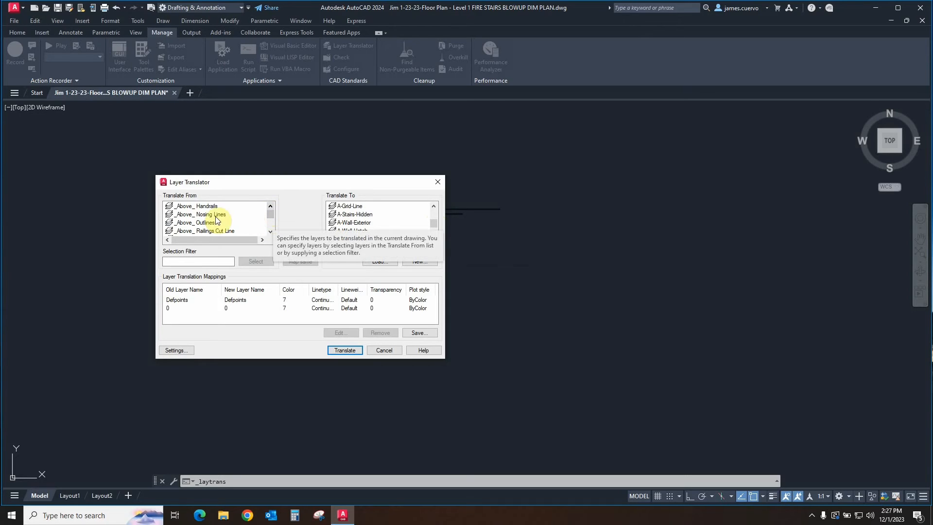
click(202, 206)
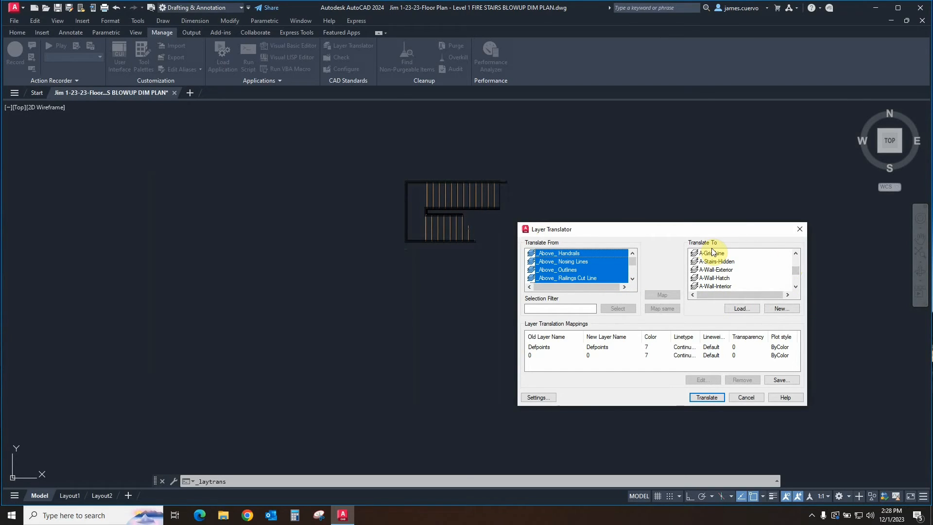
click(562, 262)
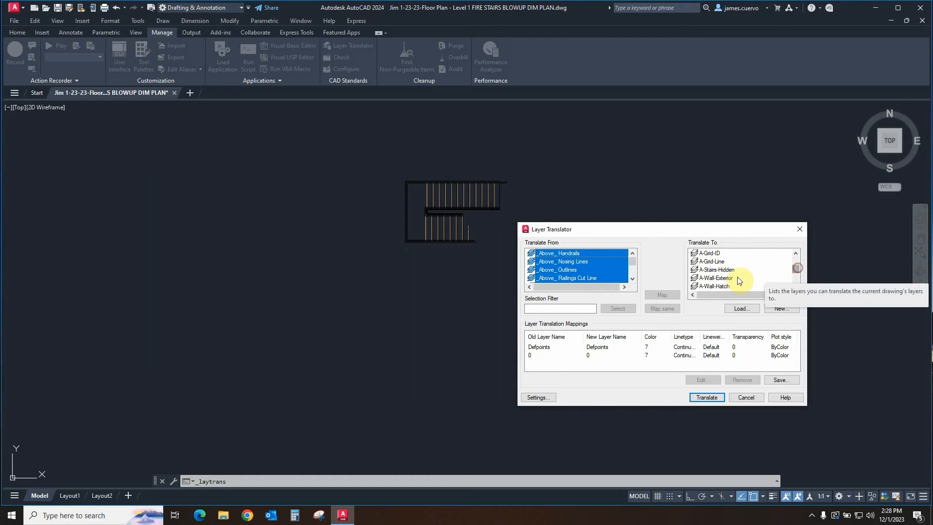
click(717, 270)
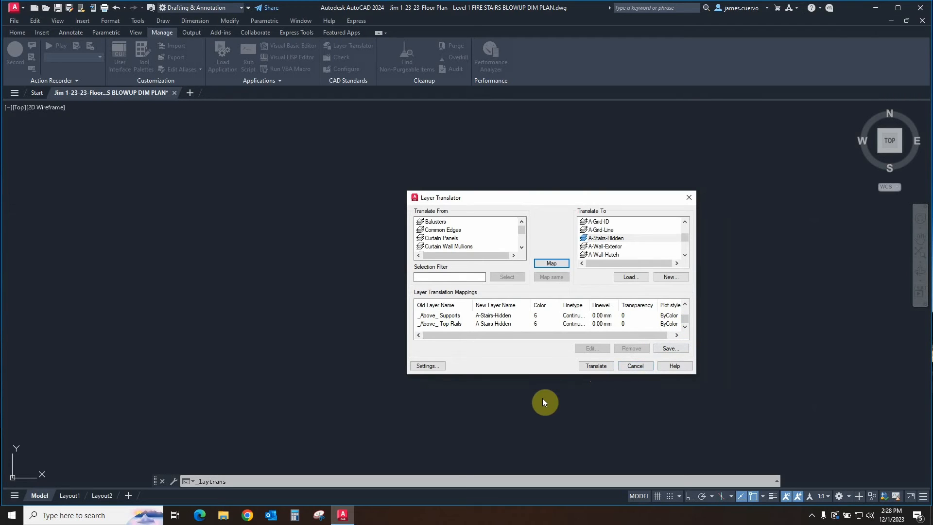
click(440, 246)
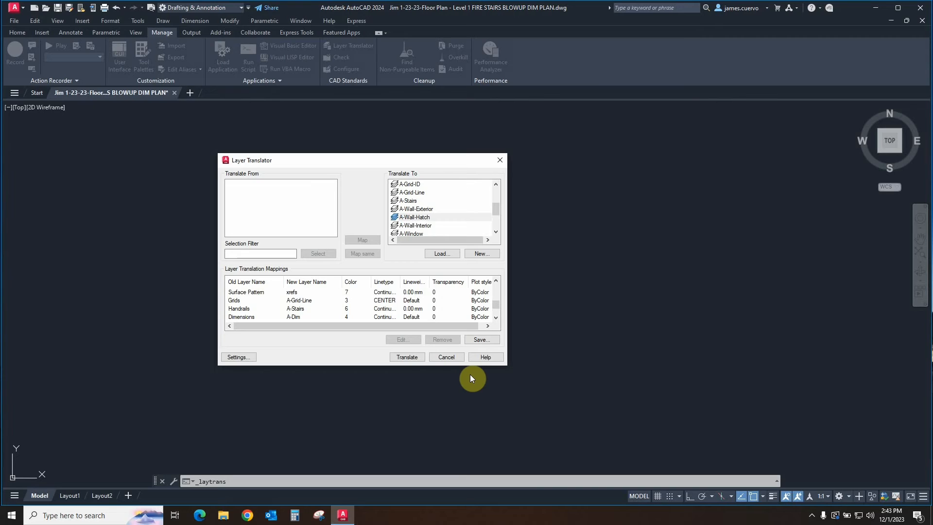
mouse_move(243, 180)
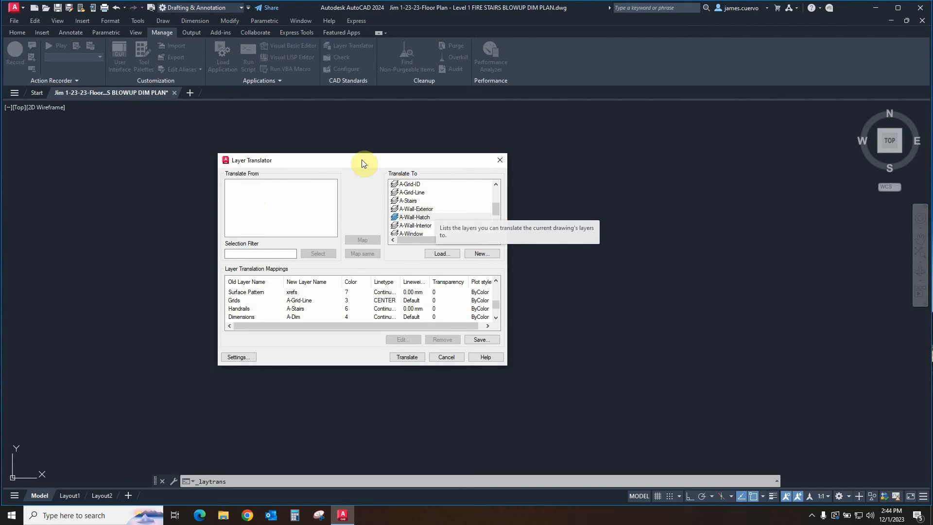
Map the remaining plan layers, then edit the Dimensions-to-A-Dim mapping
drag(363, 159, 414, 115)
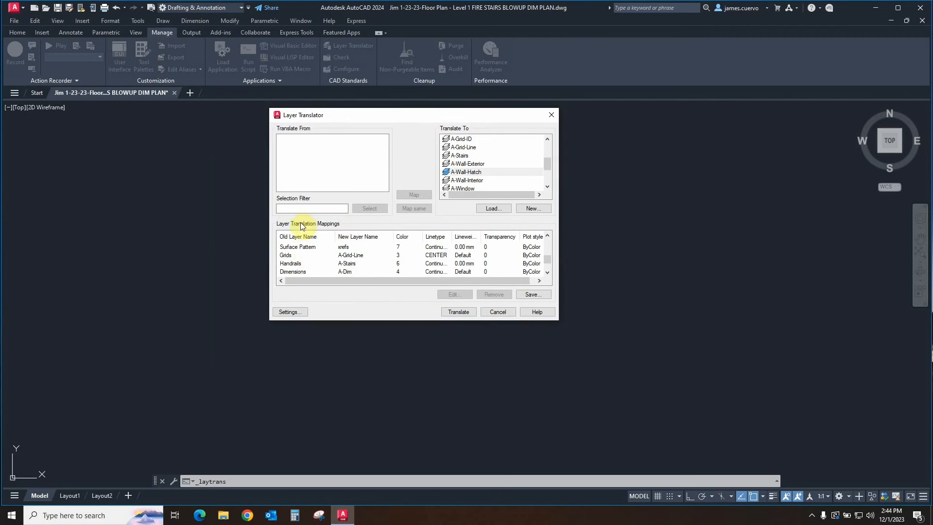
mouse_move(399, 322)
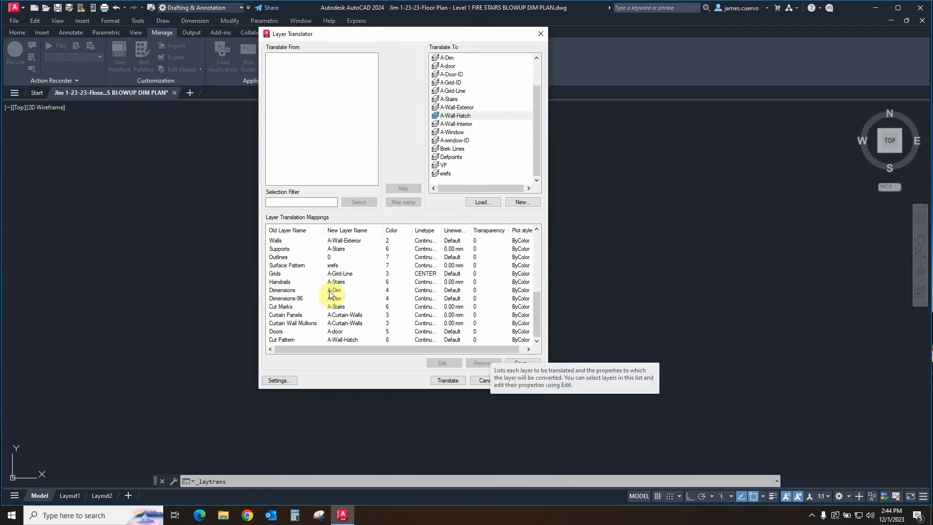
click(282, 290)
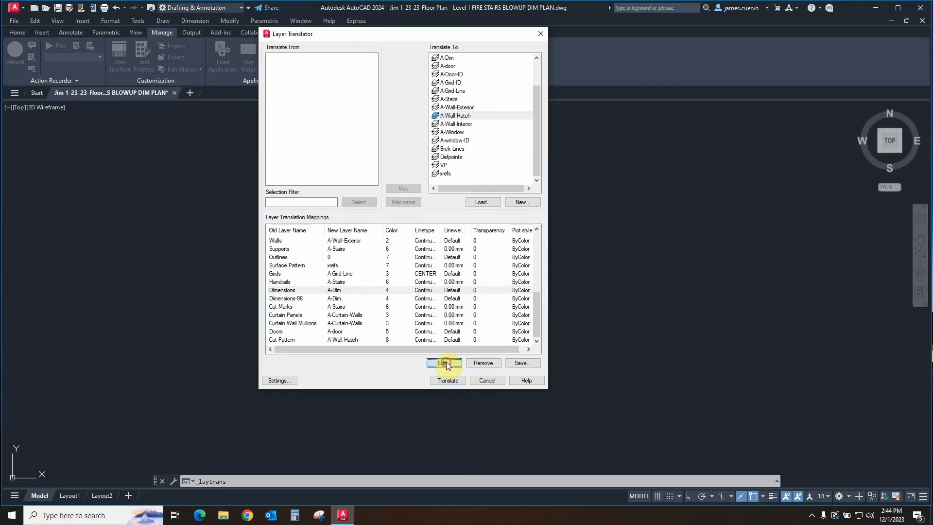
click(442, 362)
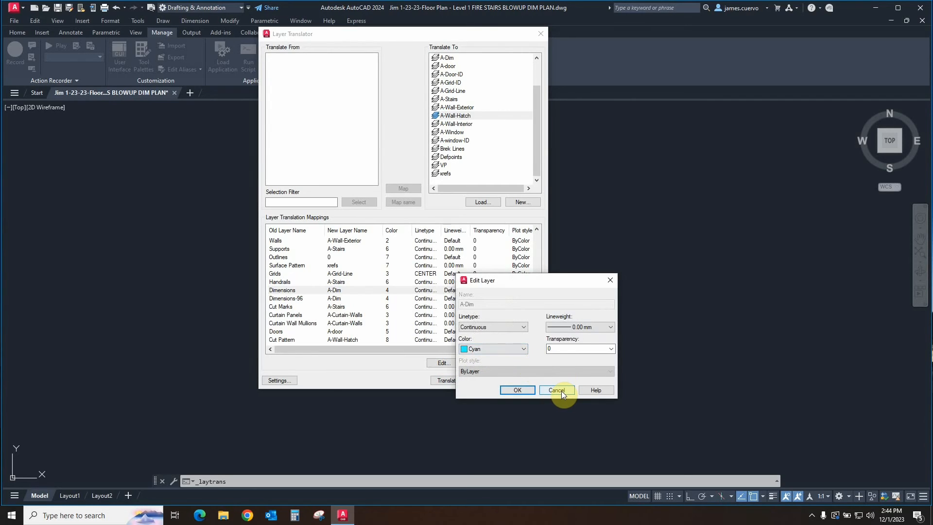
Cancel the A-Dim edit and accept layer 0's mapping properties unchanged
click(556, 389)
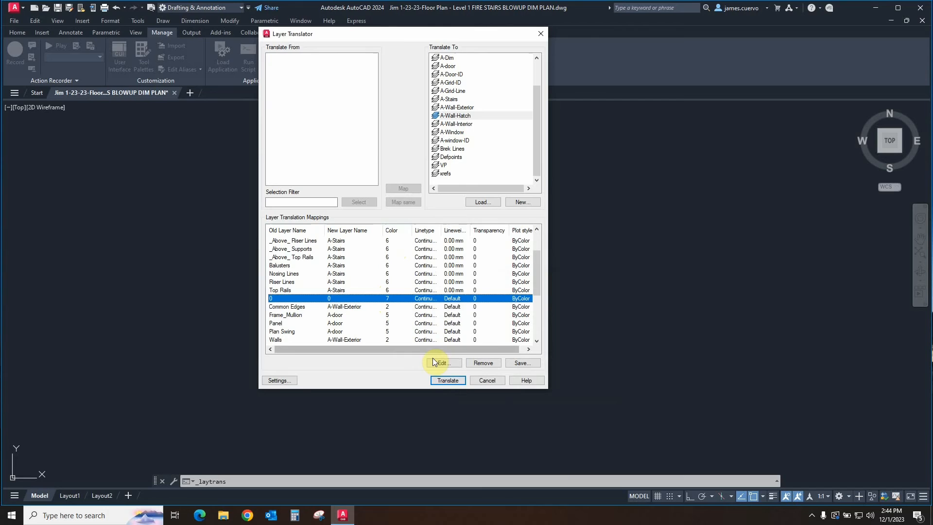
click(443, 363)
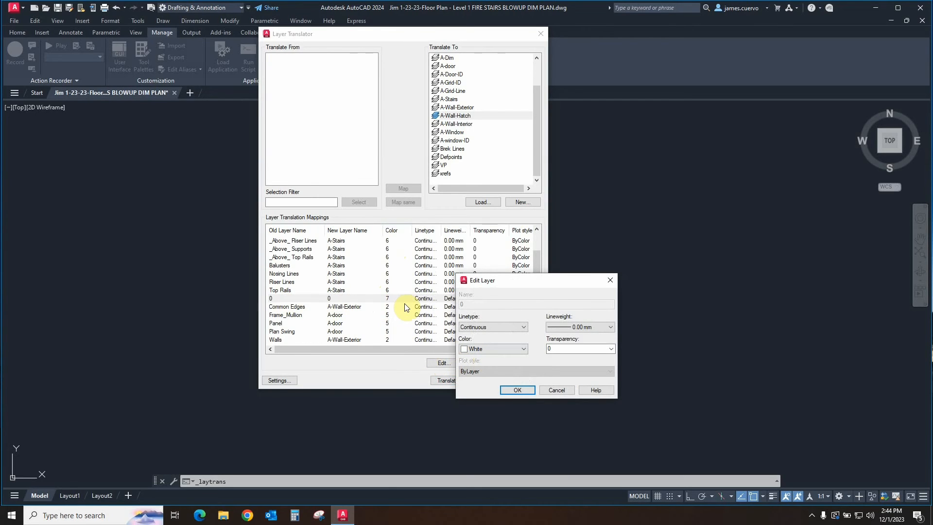
mouse_move(376, 307)
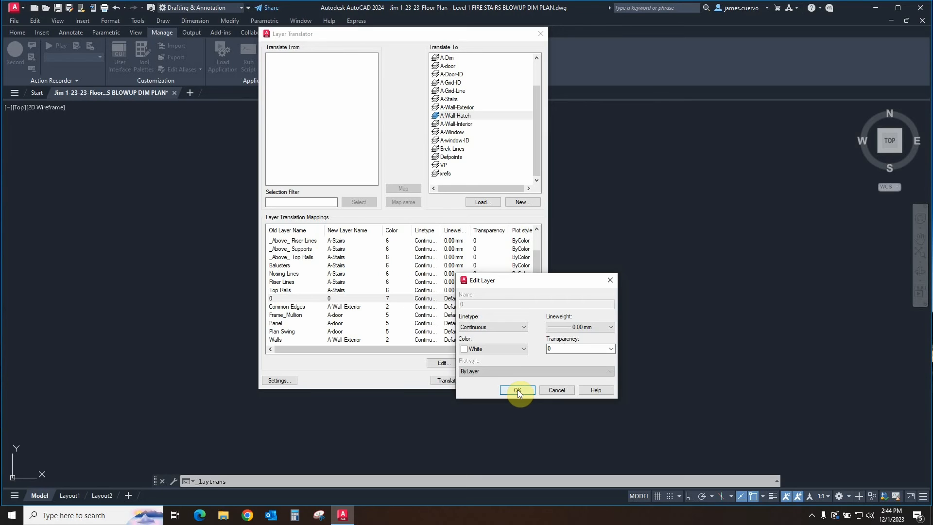
click(517, 390)
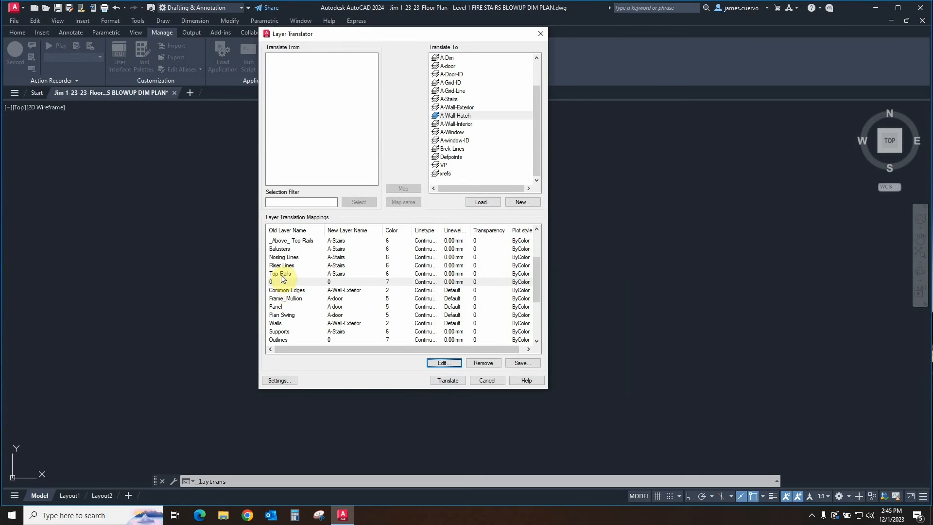
Edit the Top Rails mapping so the A-Stairs layer colour is Green
click(280, 273)
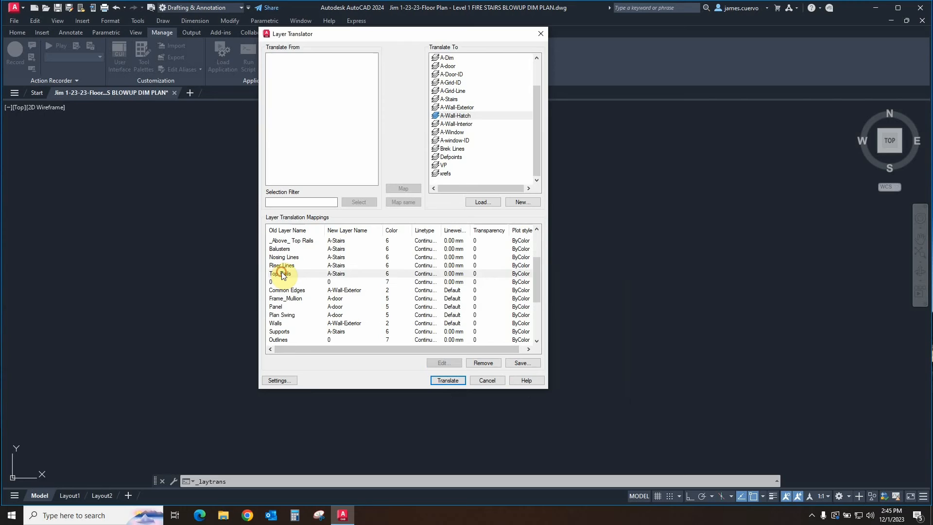
click(280, 273)
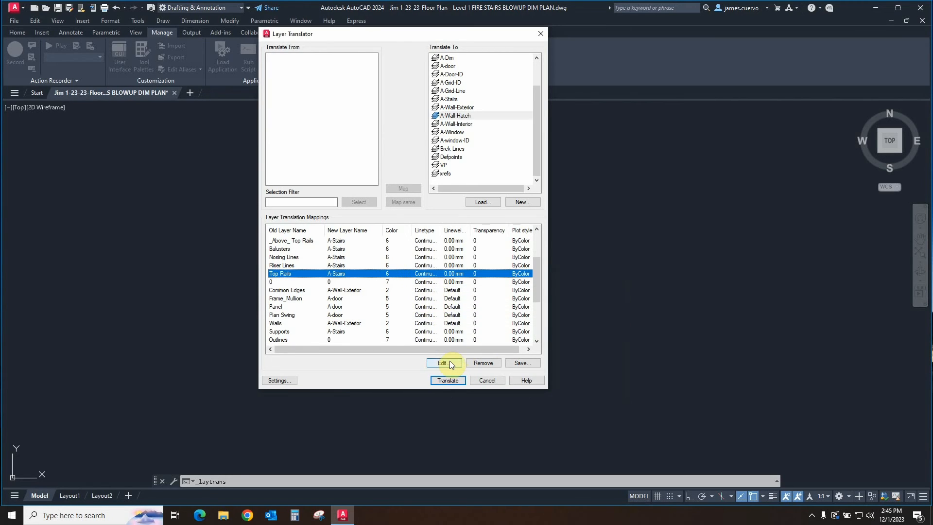
click(441, 363)
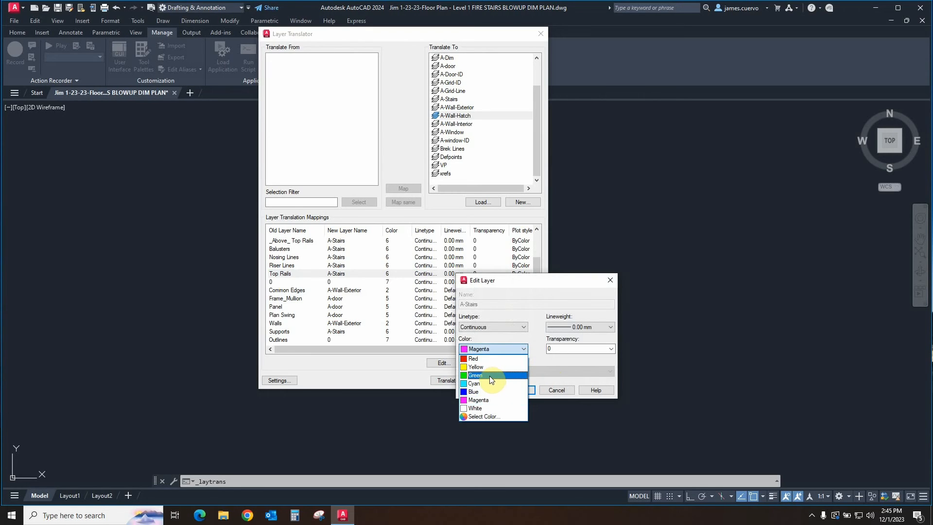
click(475, 375)
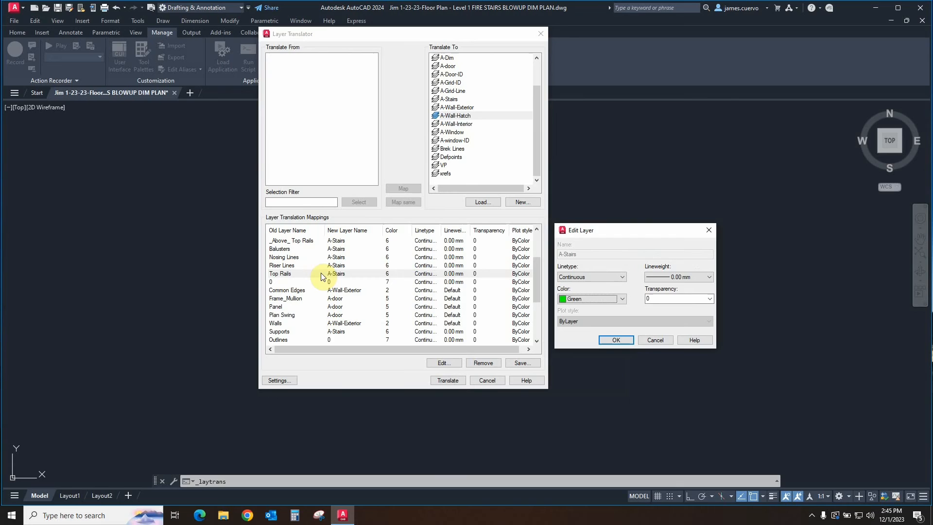
mouse_move(488, 304)
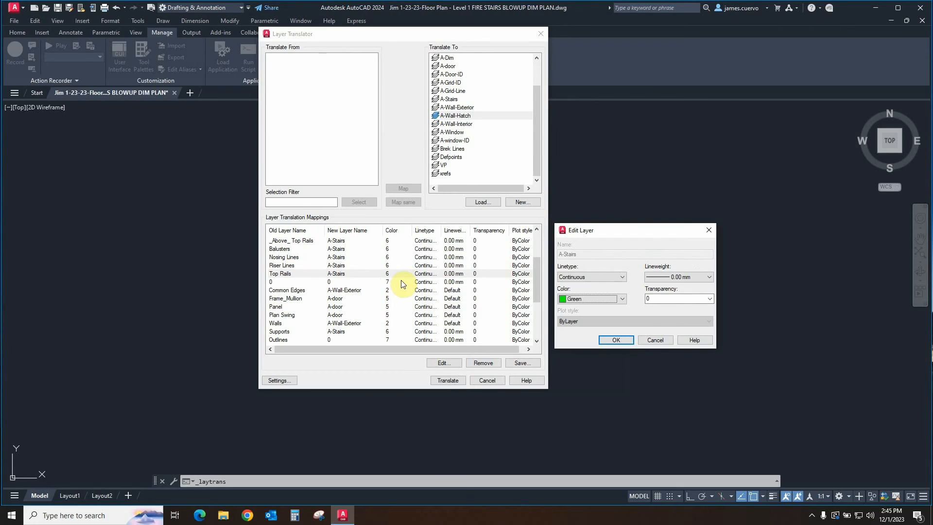
mouse_move(406, 305)
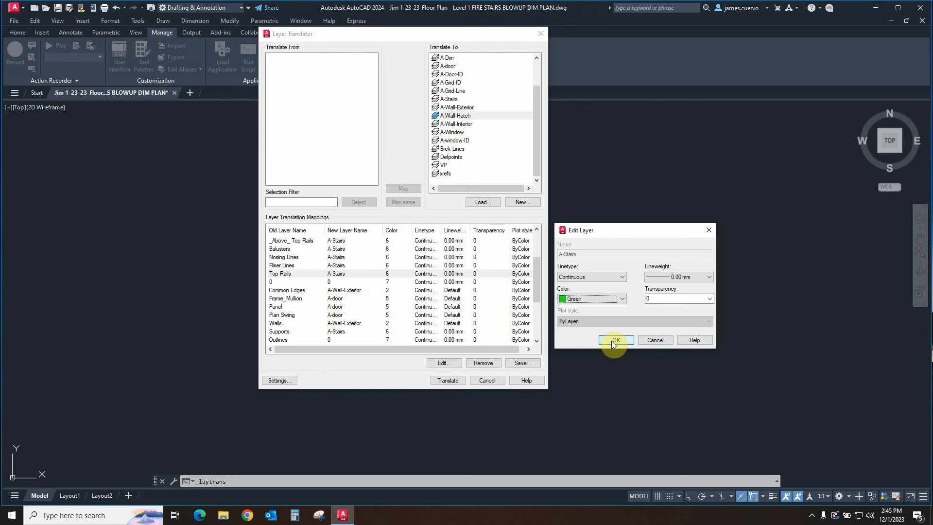
click(615, 340)
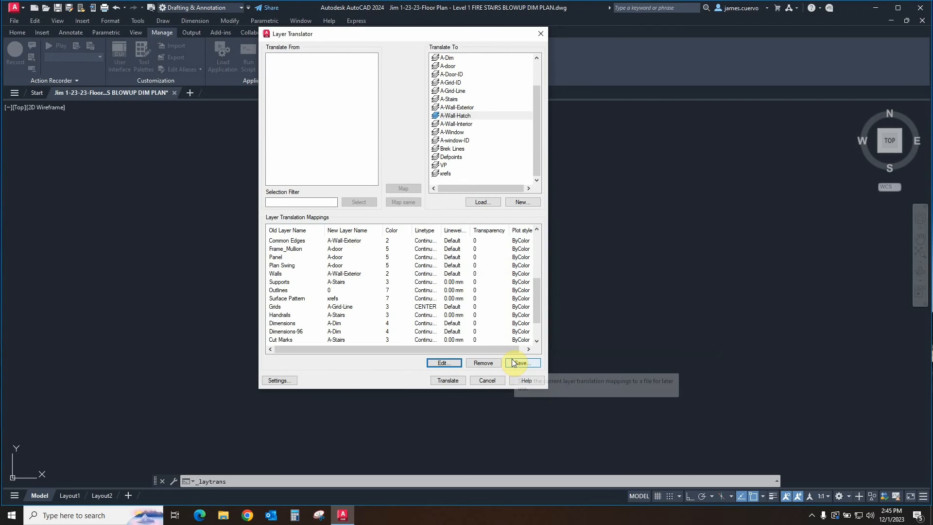
mouse_move(394, 390)
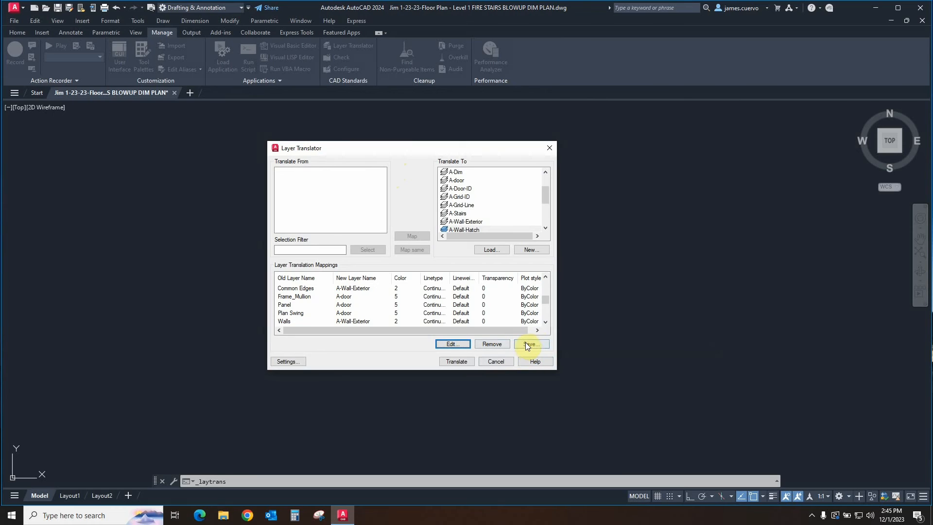
click(530, 344)
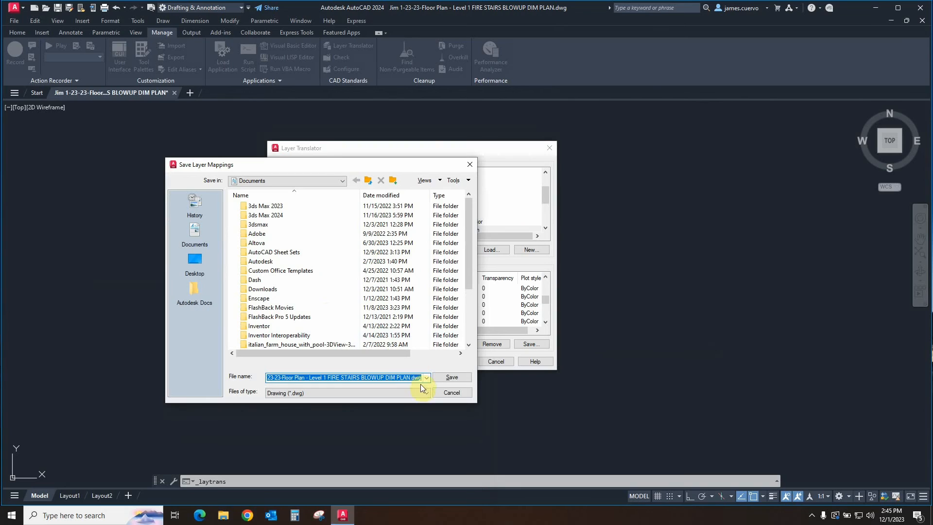
click(426, 392)
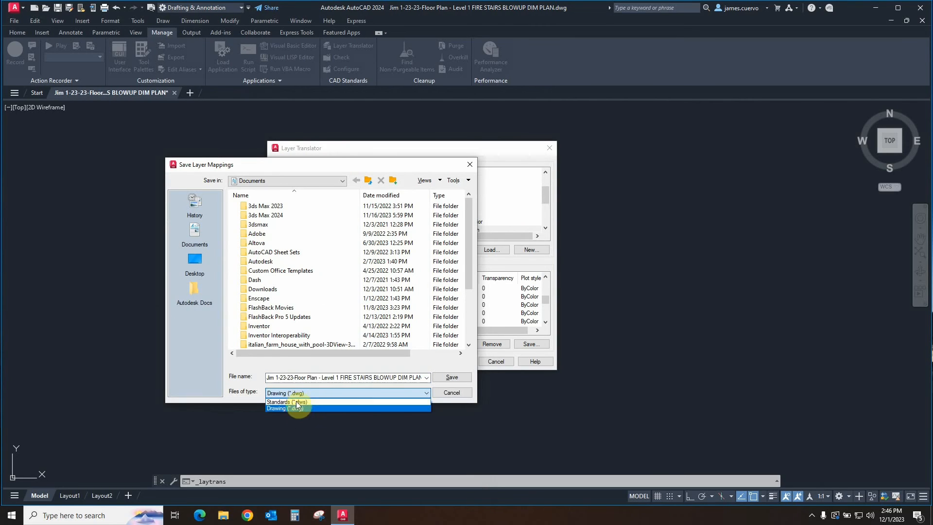
mouse_move(291, 401)
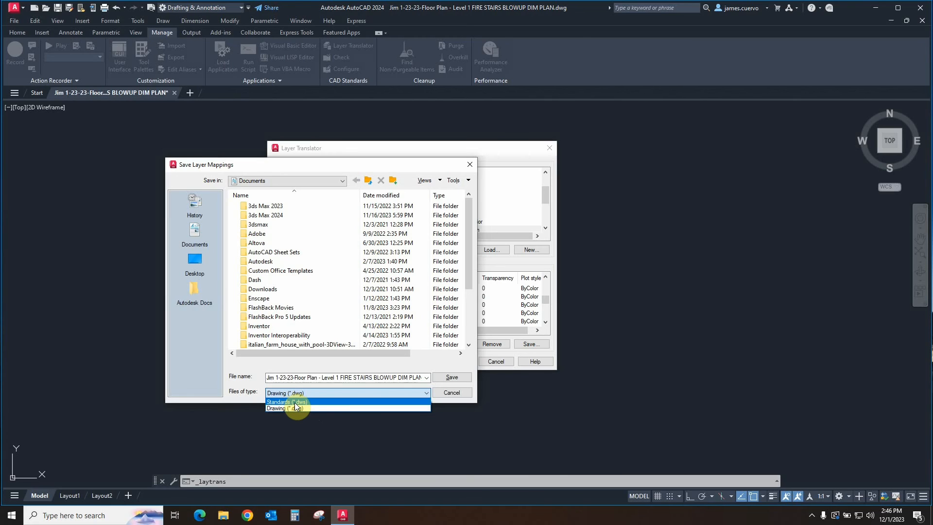
click(295, 408)
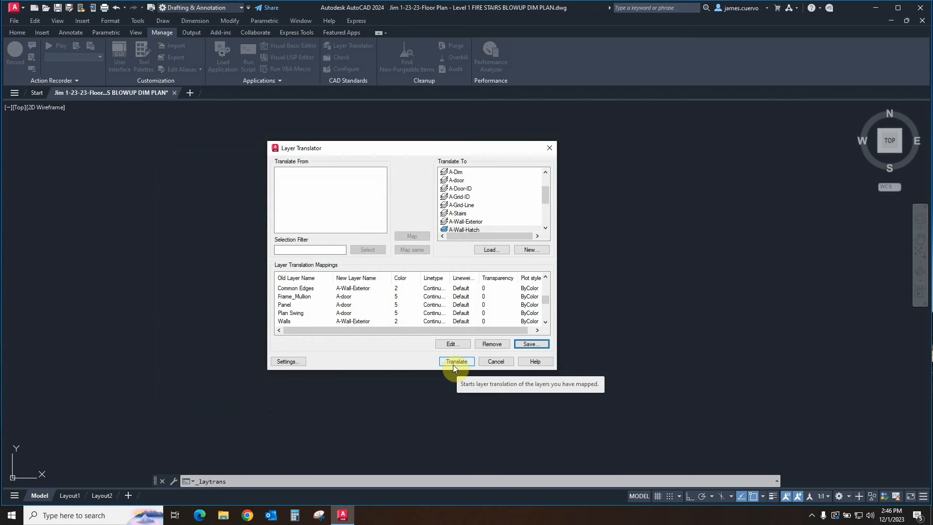
Run Translate and choose to translate and save the mapping information
click(456, 361)
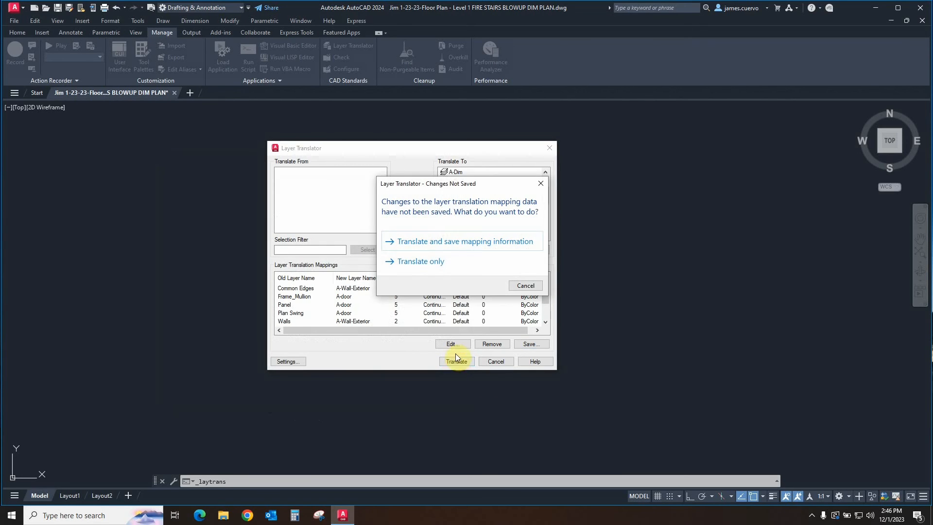
click(457, 360)
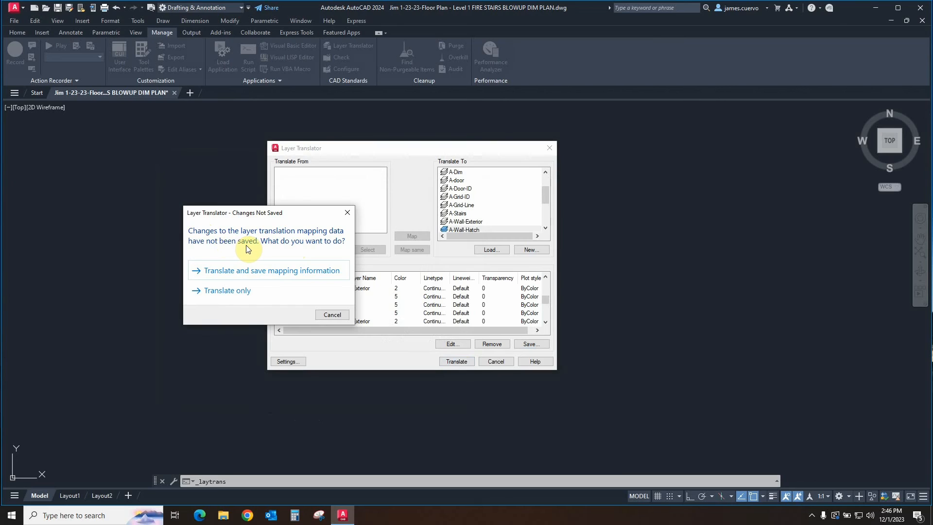
mouse_move(303, 244)
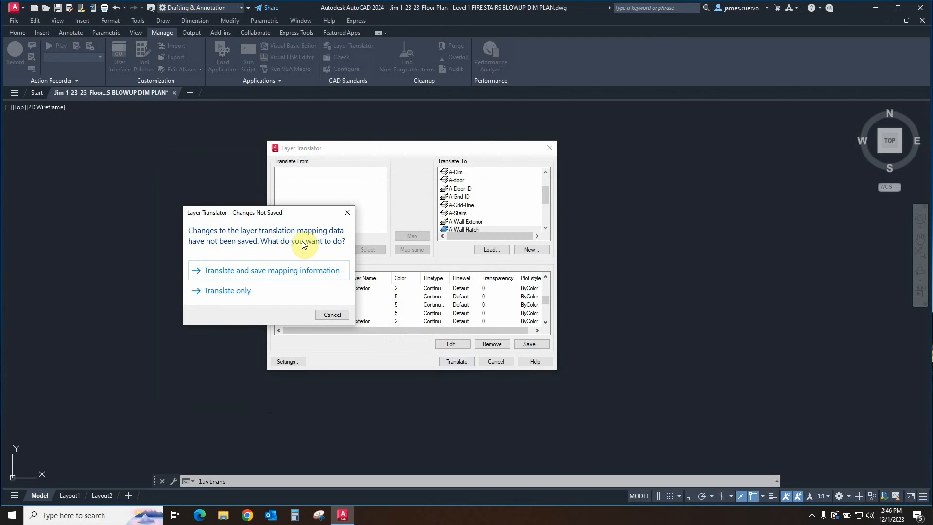
mouse_move(227, 291)
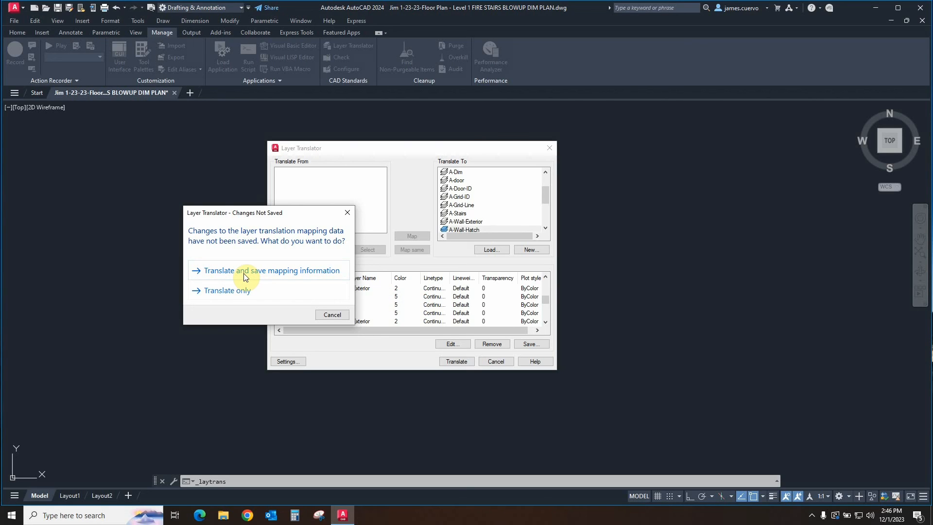
click(269, 270)
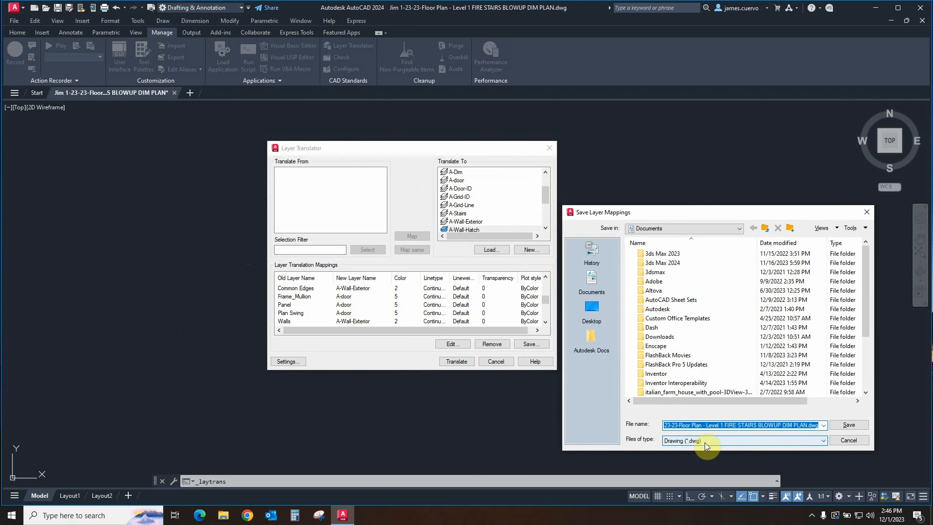
Save the mappings as a Standards (*.dws) file in Desktop\old cad class
click(823, 440)
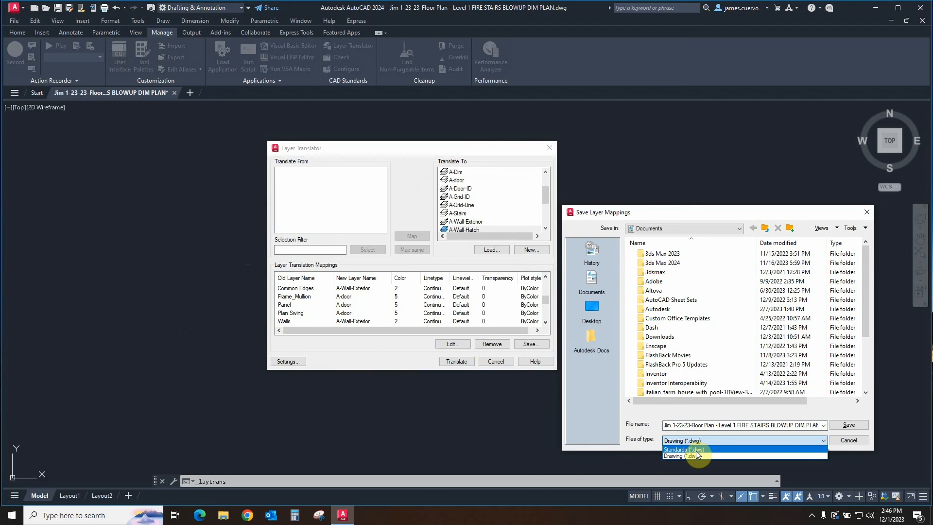
click(690, 455)
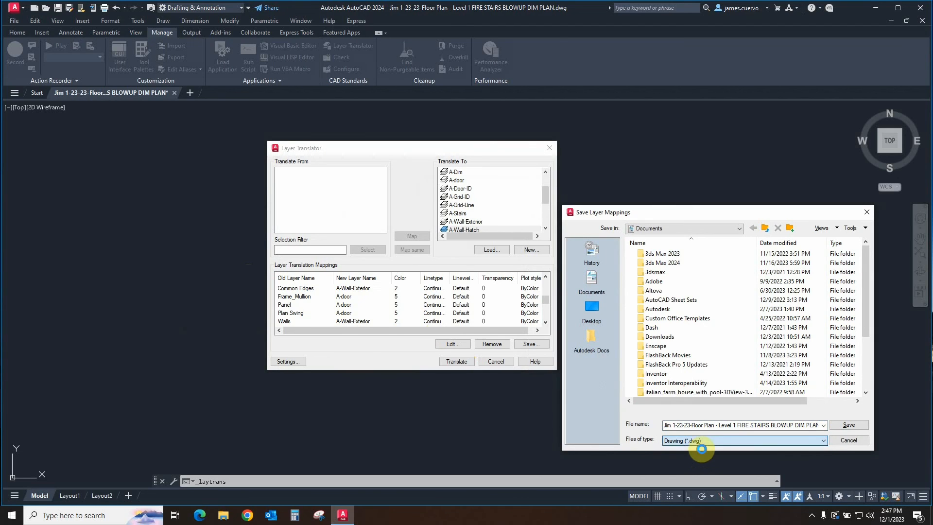
click(591, 306)
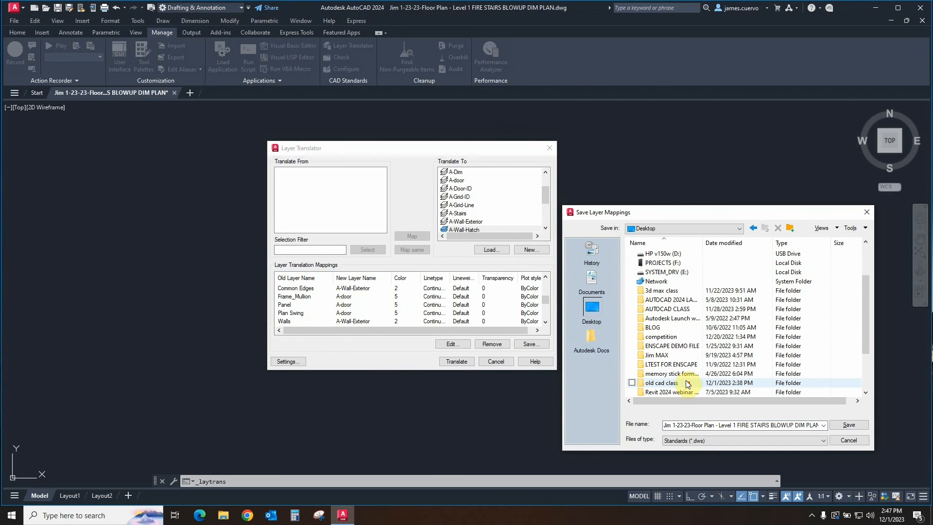
click(660, 355)
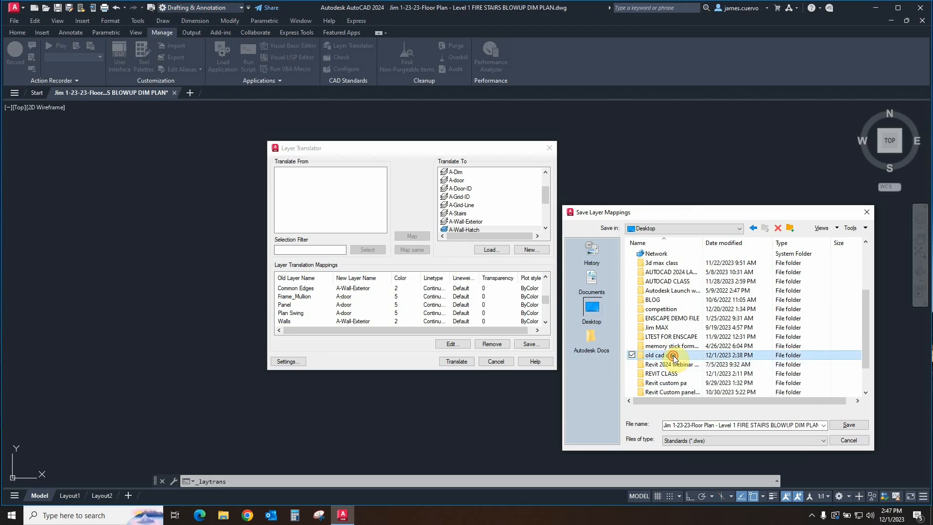
double_click(654, 354)
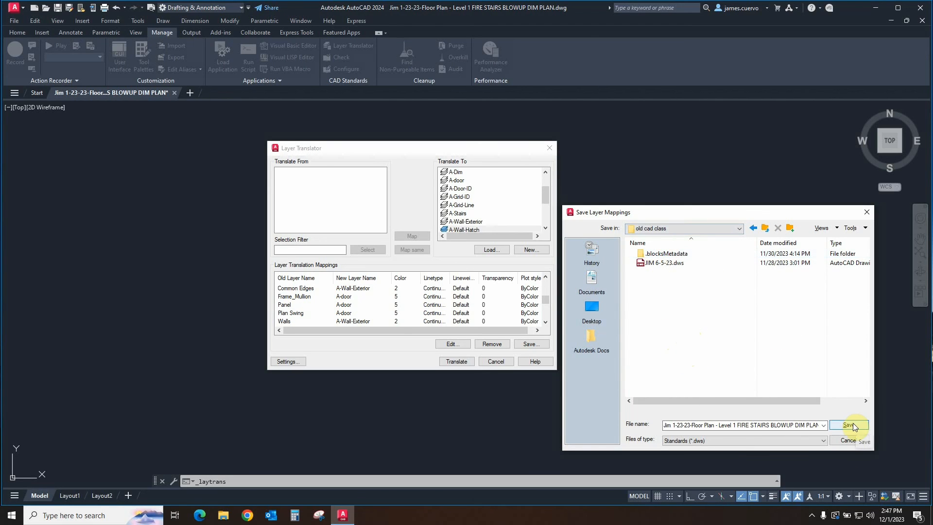
click(848, 424)
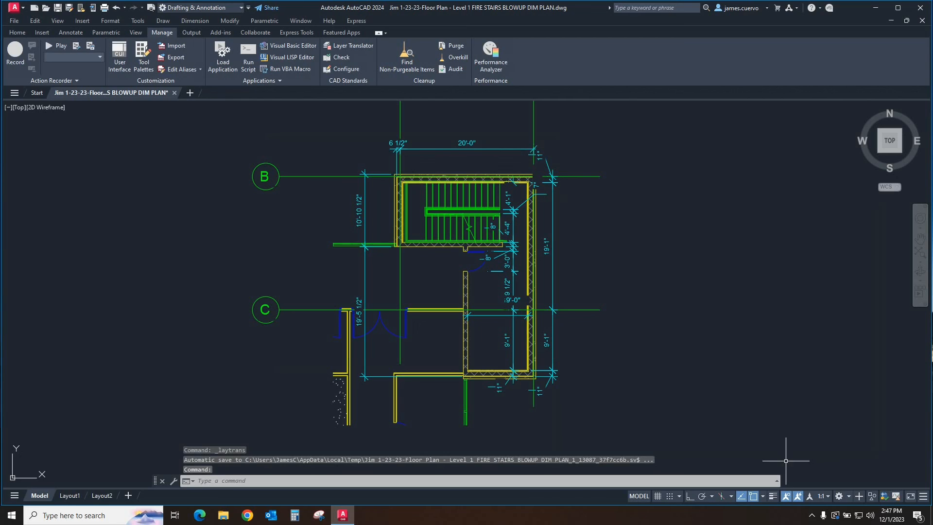